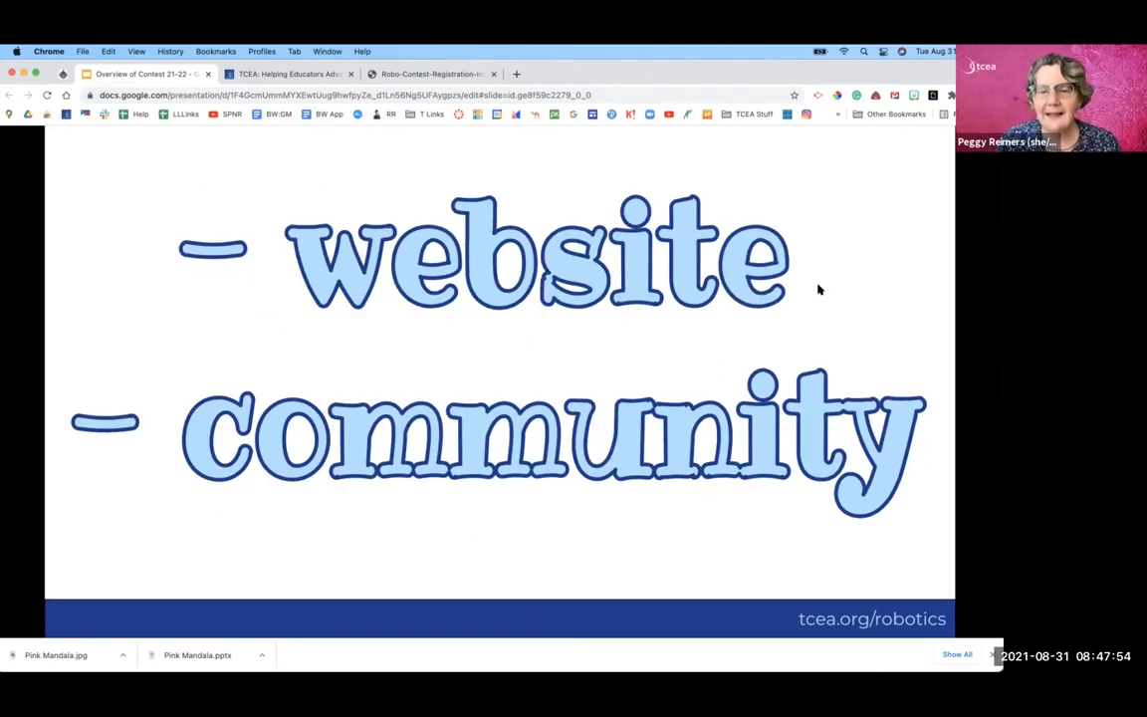
{"action": "mouse_move", "coordinate": [289, 74]}
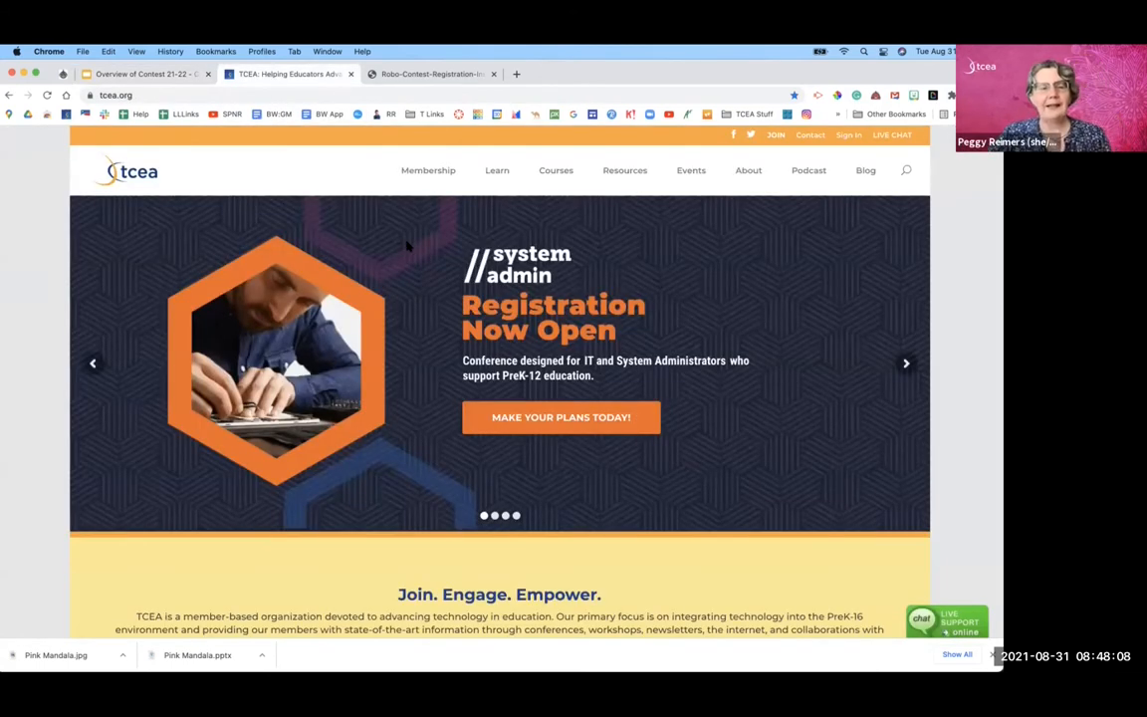
{"action": "mouse_move", "coordinate": [255, 205]}
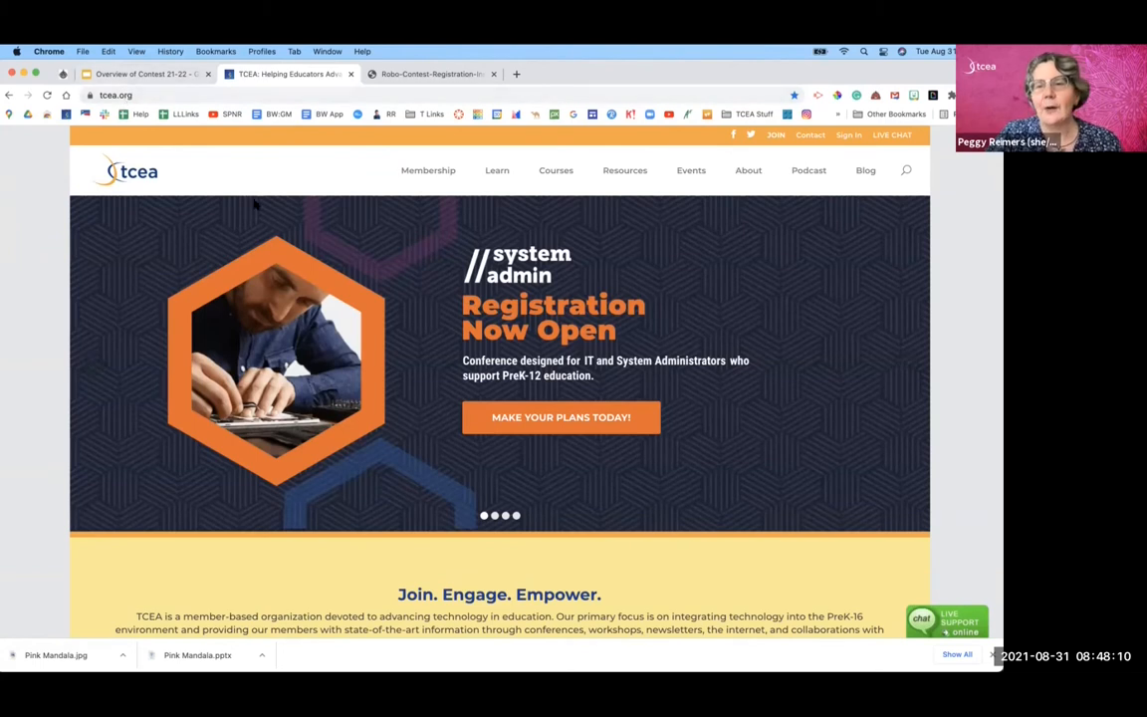
{"action": "mouse_move", "coordinate": [657, 269]}
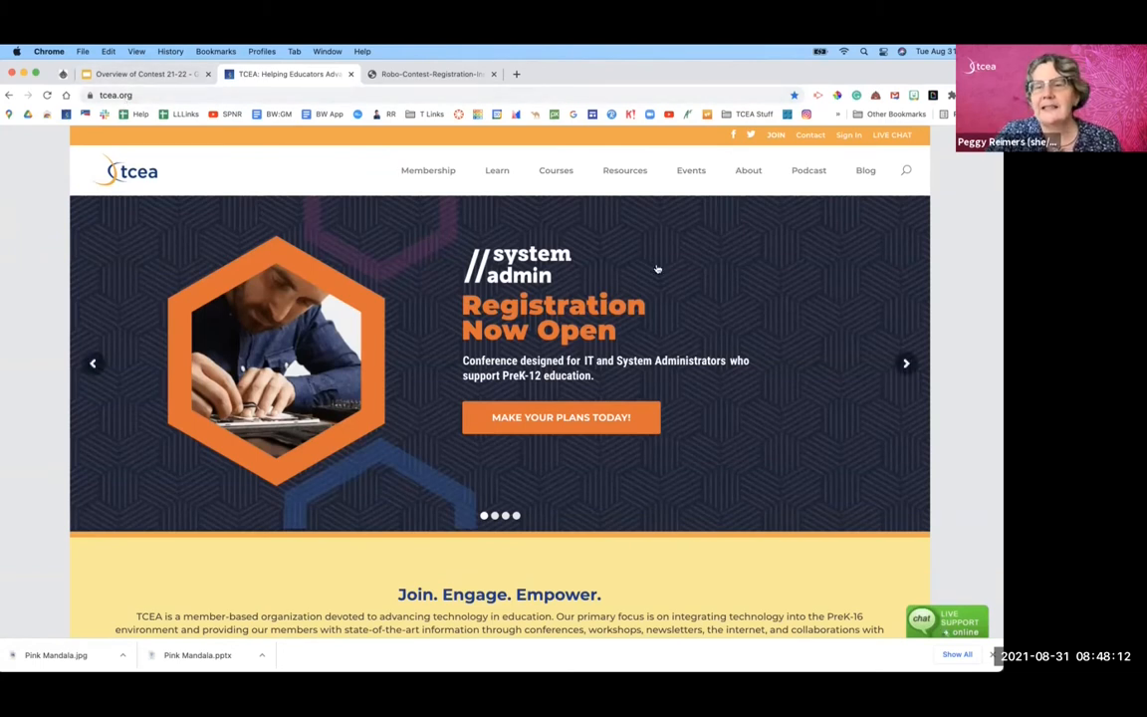
Step: Navigate from Events > TCEA Student Contests to the TCEA Robotics page
{"action": "left_click", "coordinate": [690, 171]}
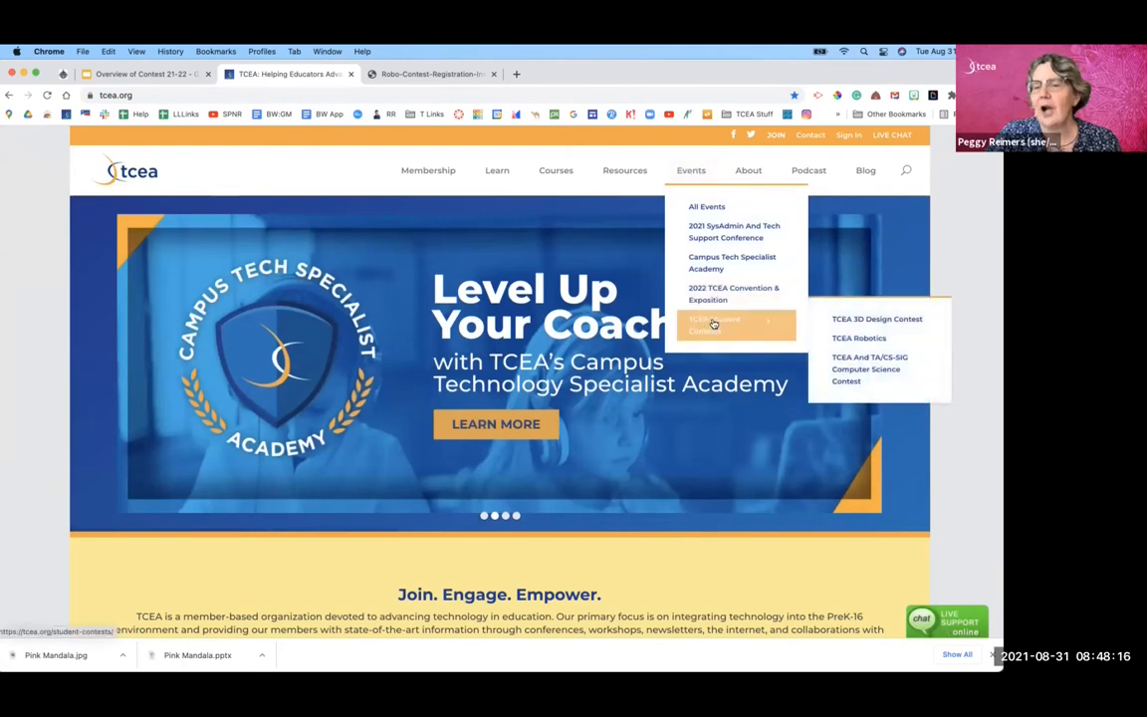
{"action": "mouse_move", "coordinate": [859, 339]}
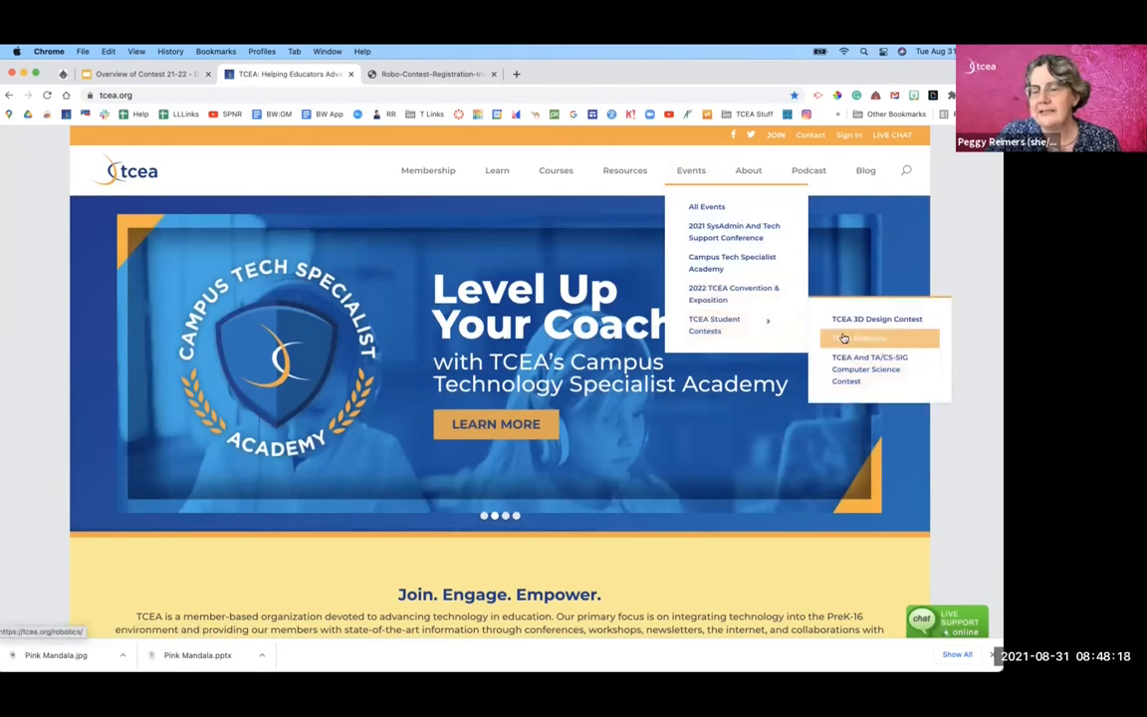
{"action": "left_click", "coordinate": [859, 339]}
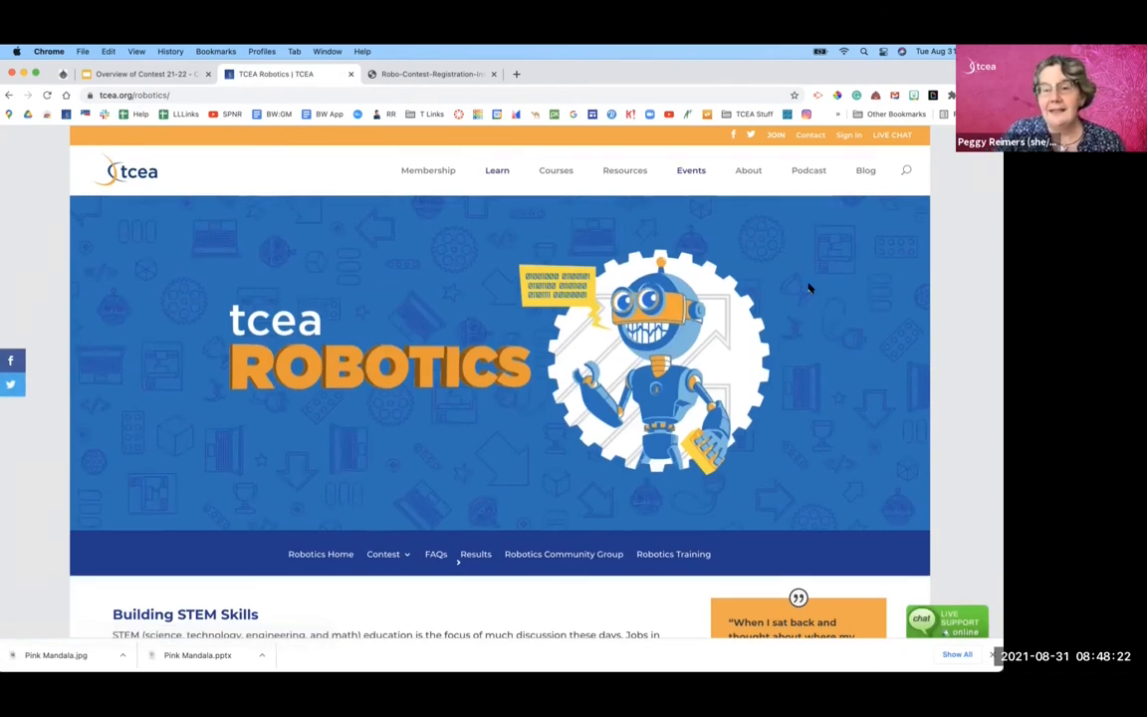
{"action": "mouse_move", "coordinate": [809, 289]}
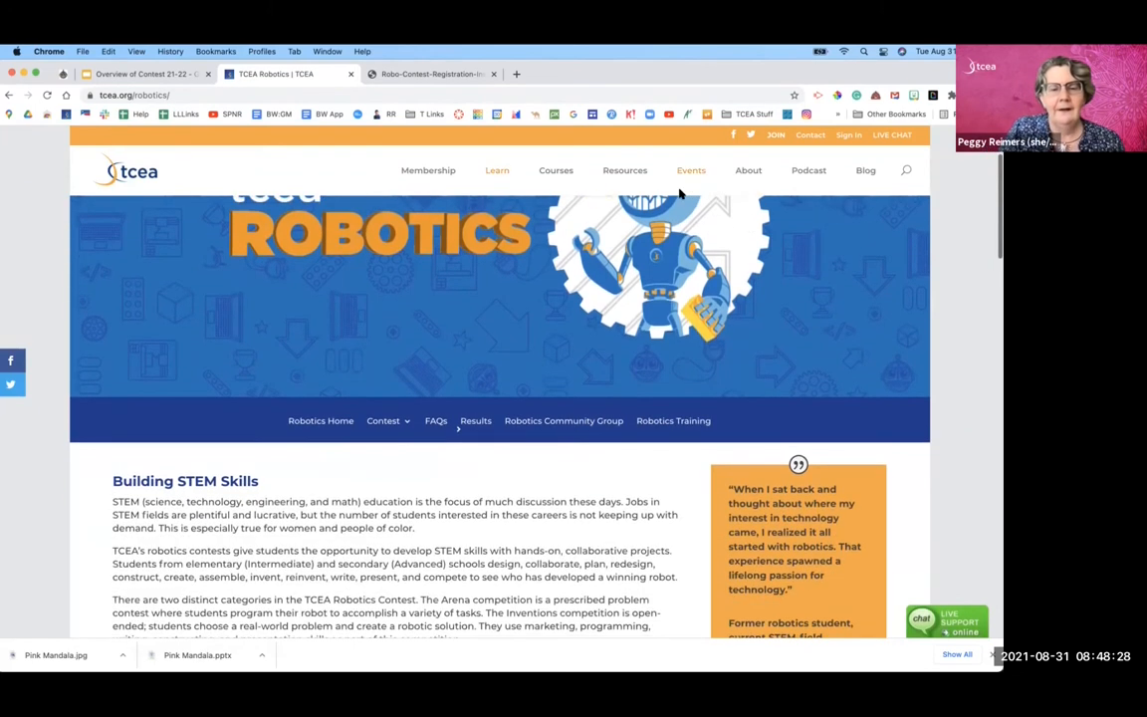
{"action": "mouse_move", "coordinate": [251, 350]}
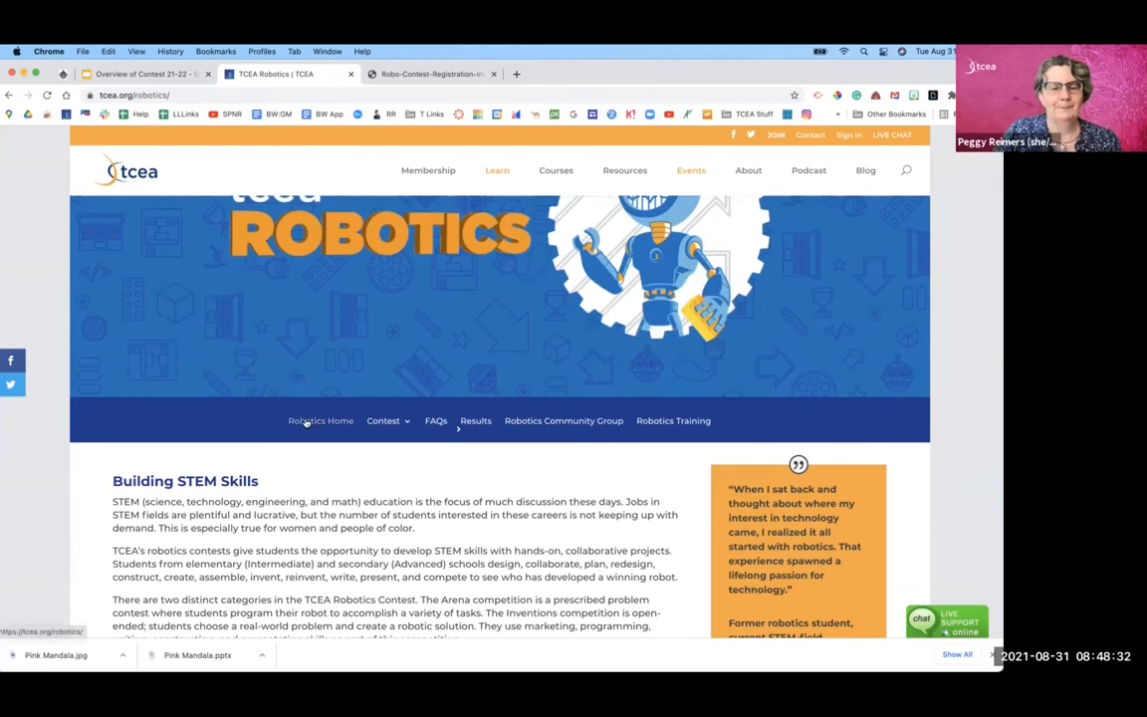
{"action": "scroll", "scroll_direction": "down", "scroll_amount": 3}
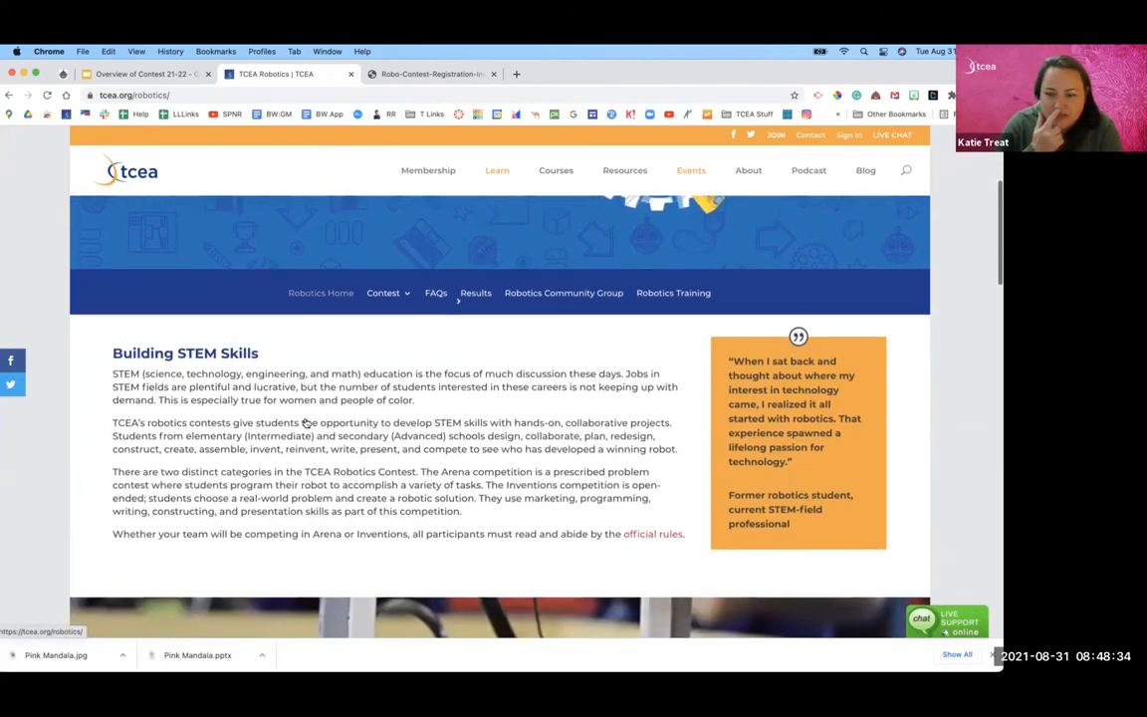
{"action": "scroll", "scroll_direction": "down", "scroll_amount": 3}
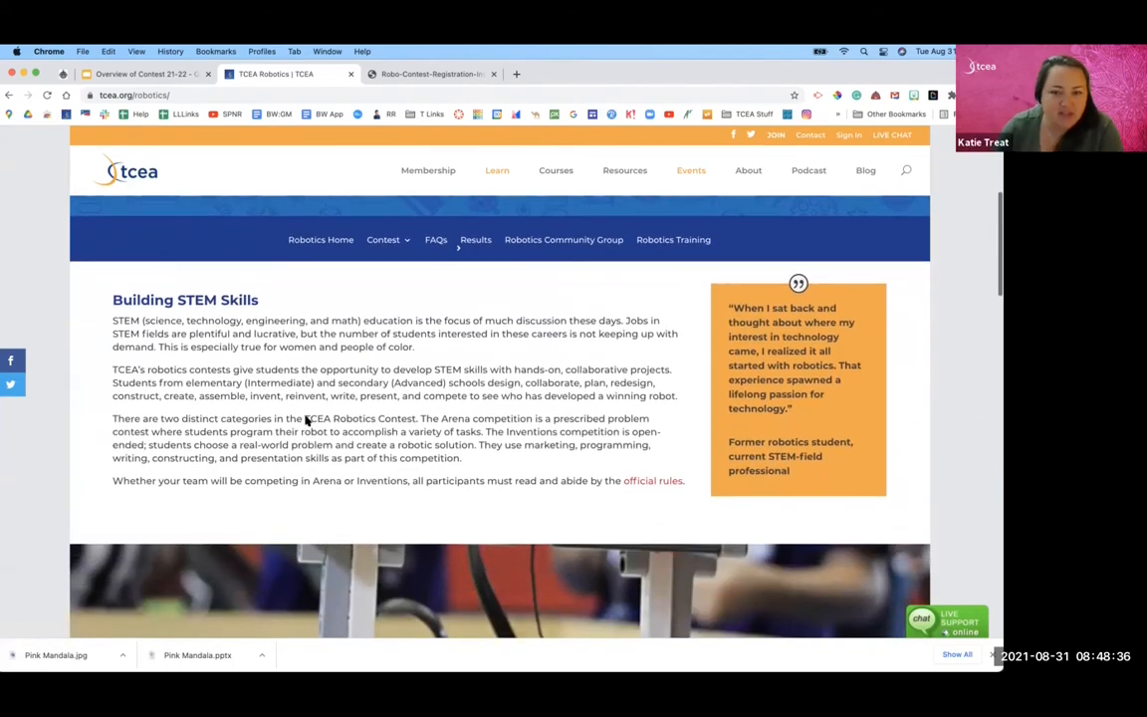
{"action": "scroll", "scroll_direction": "down", "scroll_amount": 3}
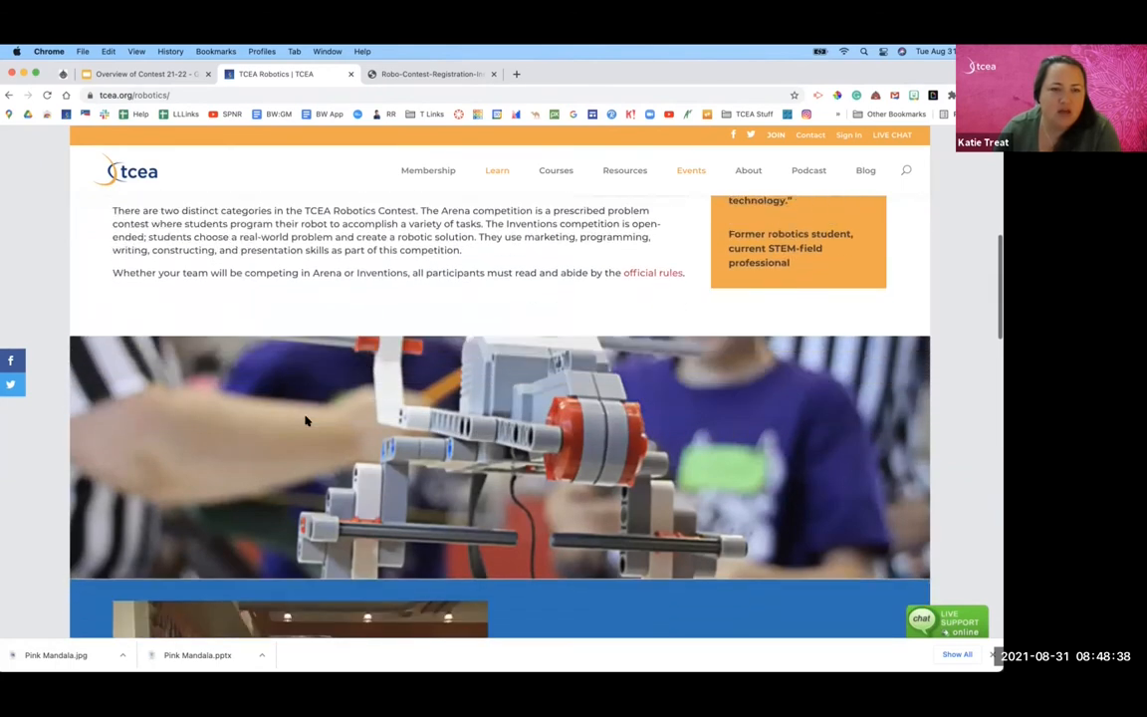
{"action": "scroll", "scroll_direction": "down", "scroll_amount": 3}
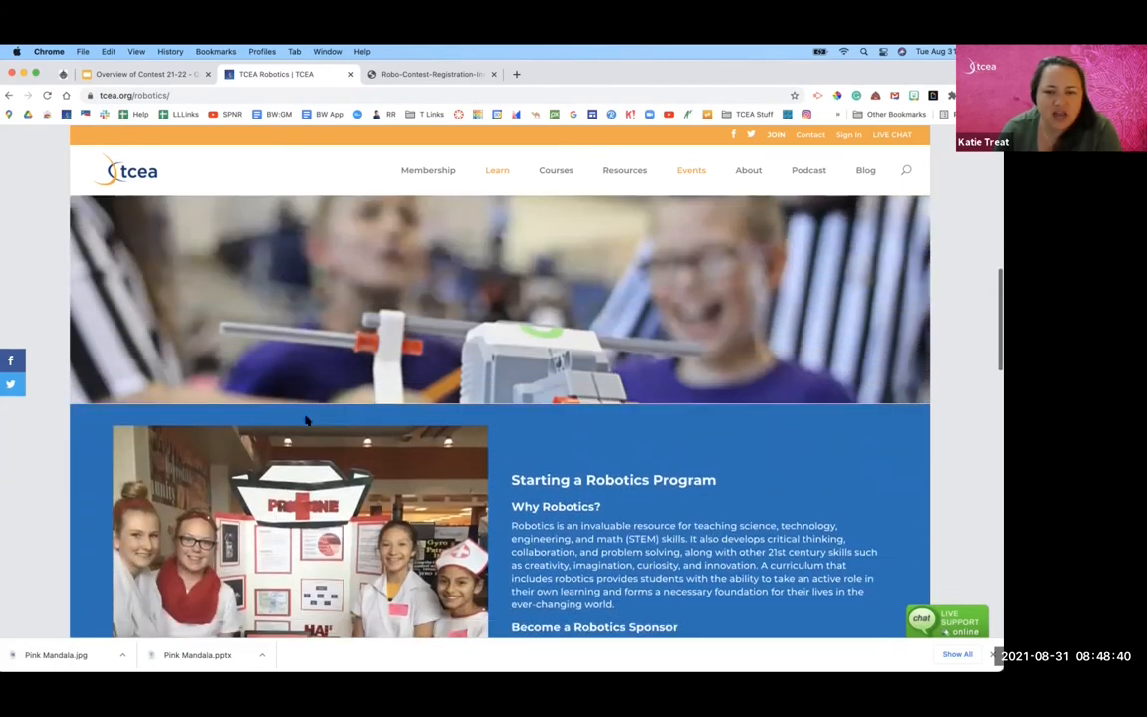
{"action": "scroll", "scroll_direction": "down", "scroll_amount": 3}
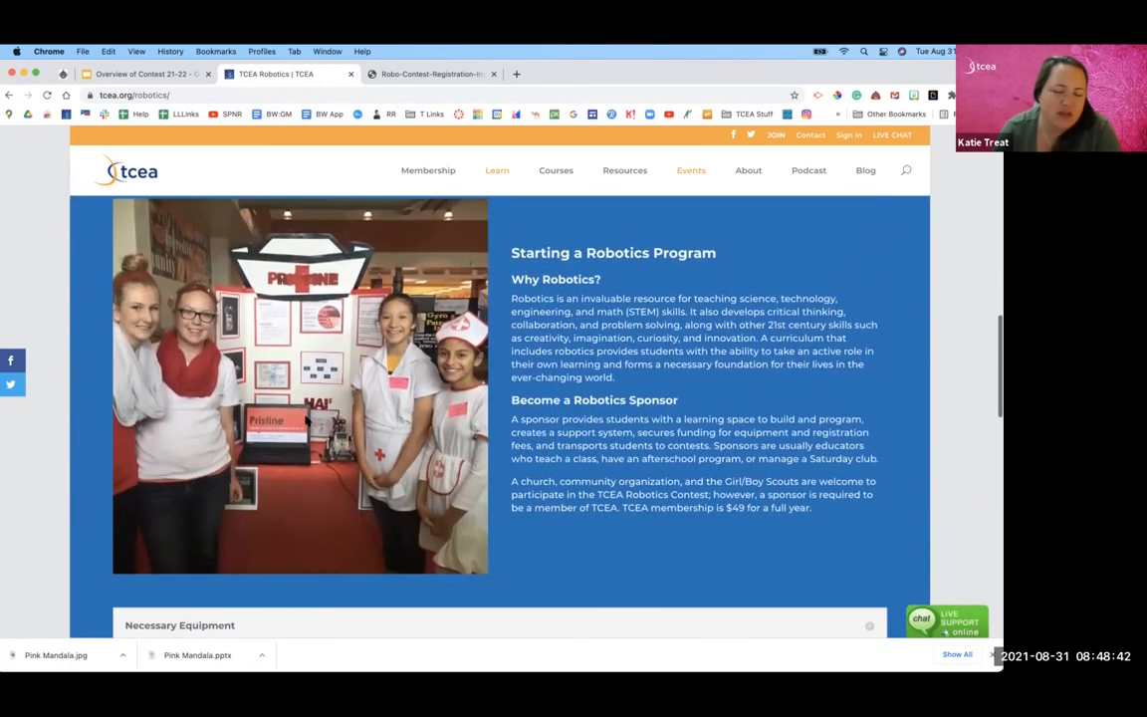
{"action": "scroll", "scroll_direction": "down", "scroll_amount": 3}
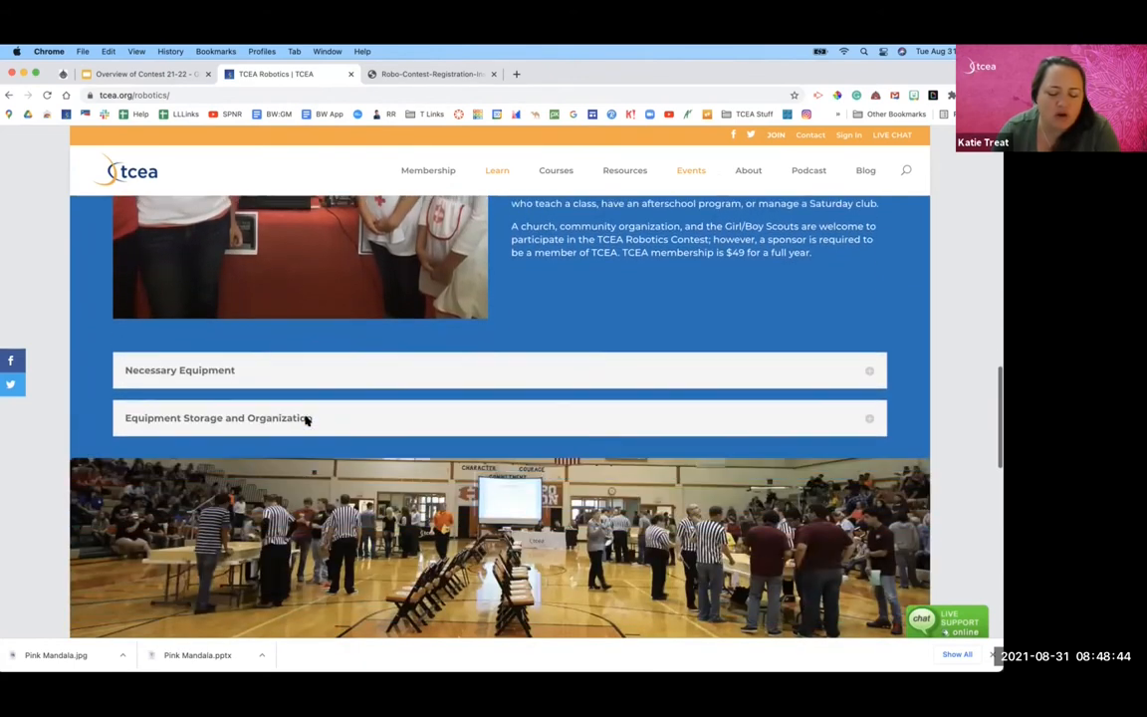
{"action": "scroll", "scroll_direction": "down", "scroll_amount": 3}
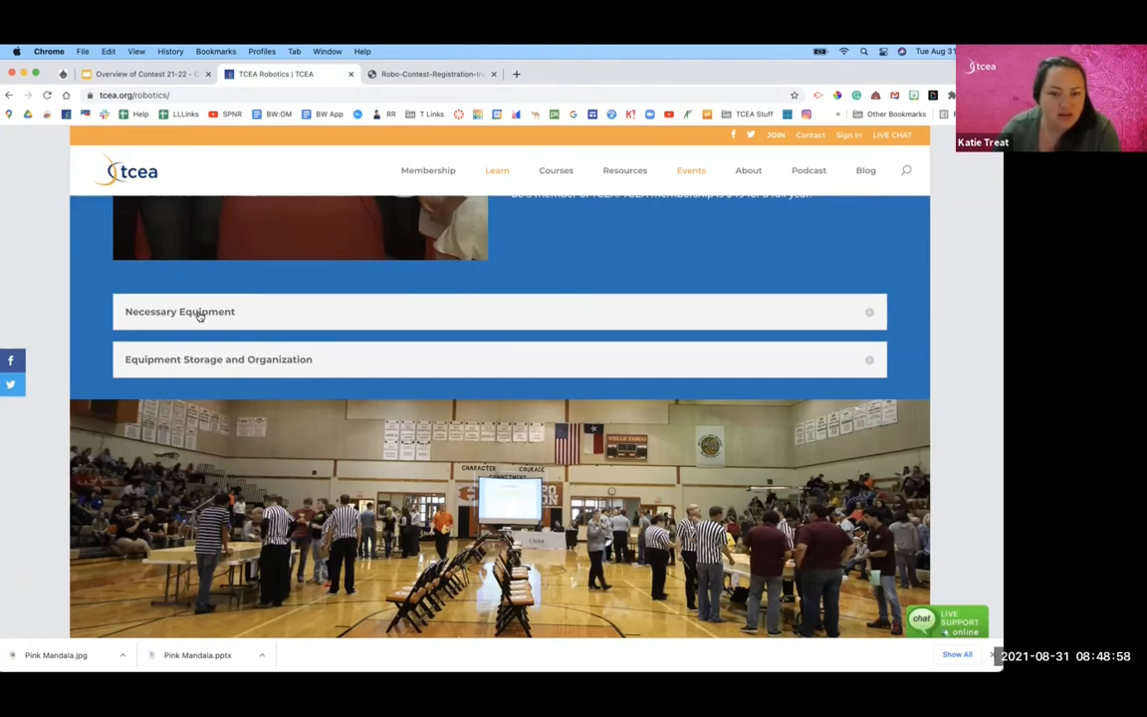
Step: Expand the Necessary Equipment and Equipment Storage and Organization accordions, then review the page
{"action": "left_click", "coordinate": [179, 310]}
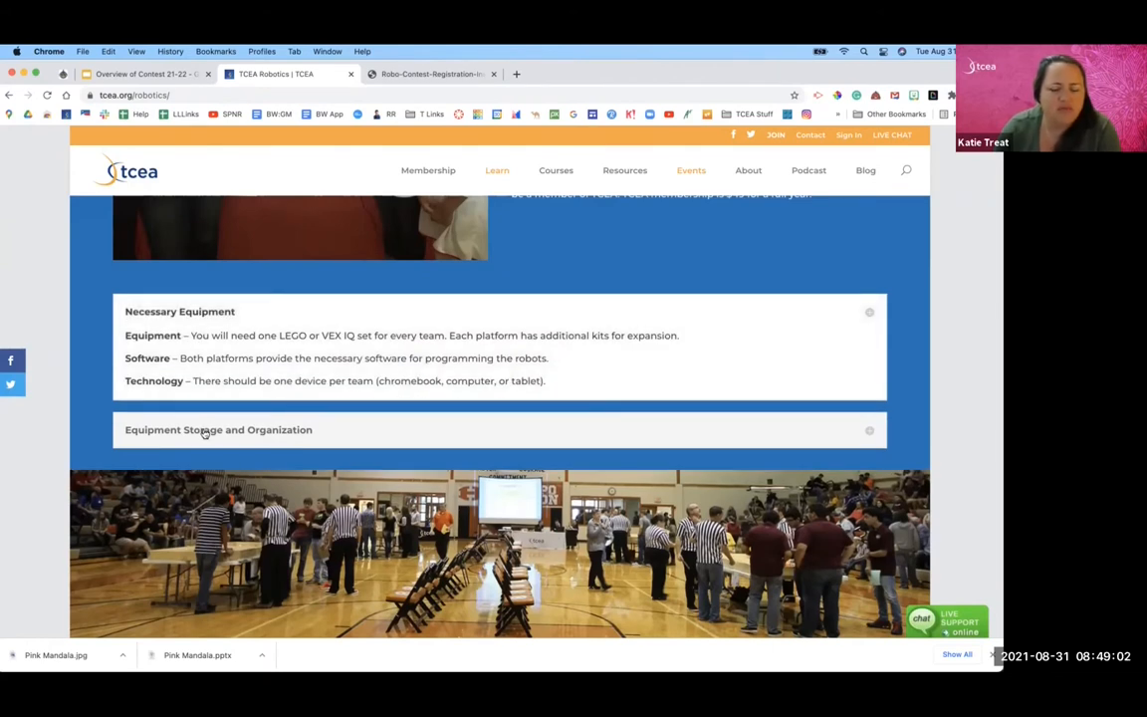
{"action": "left_click", "coordinate": [219, 430]}
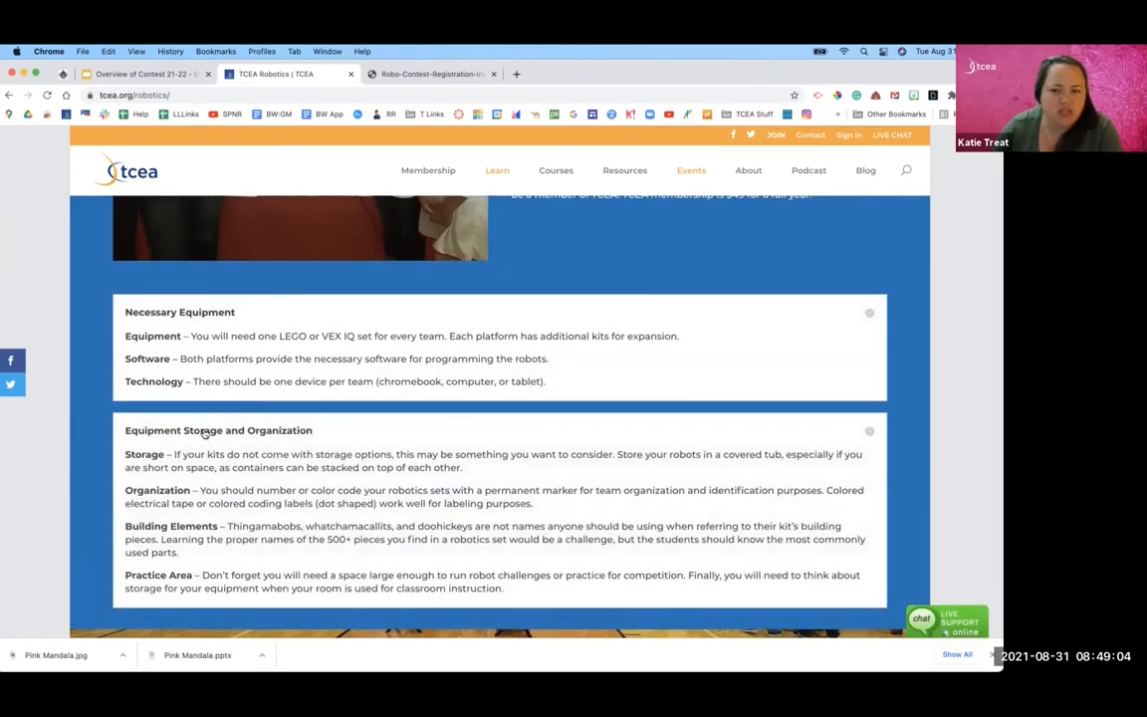
{"action": "scroll", "scroll_direction": "up", "scroll_amount": 3}
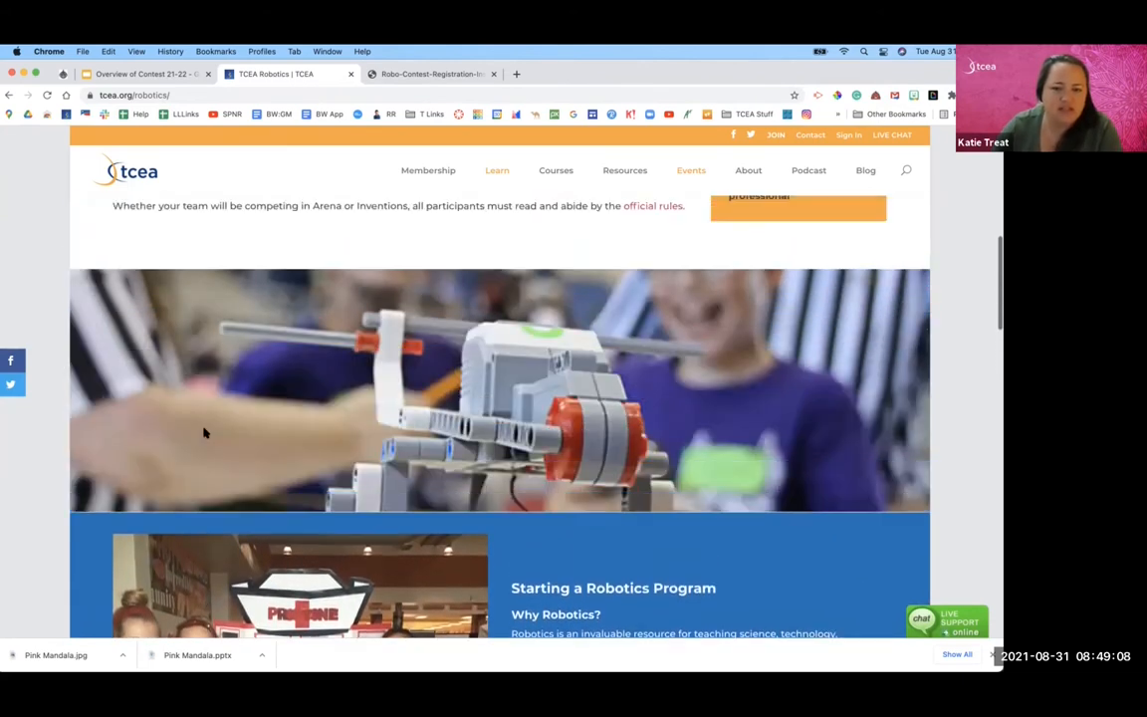
{"action": "scroll", "scroll_direction": "up", "scroll_amount": 3}
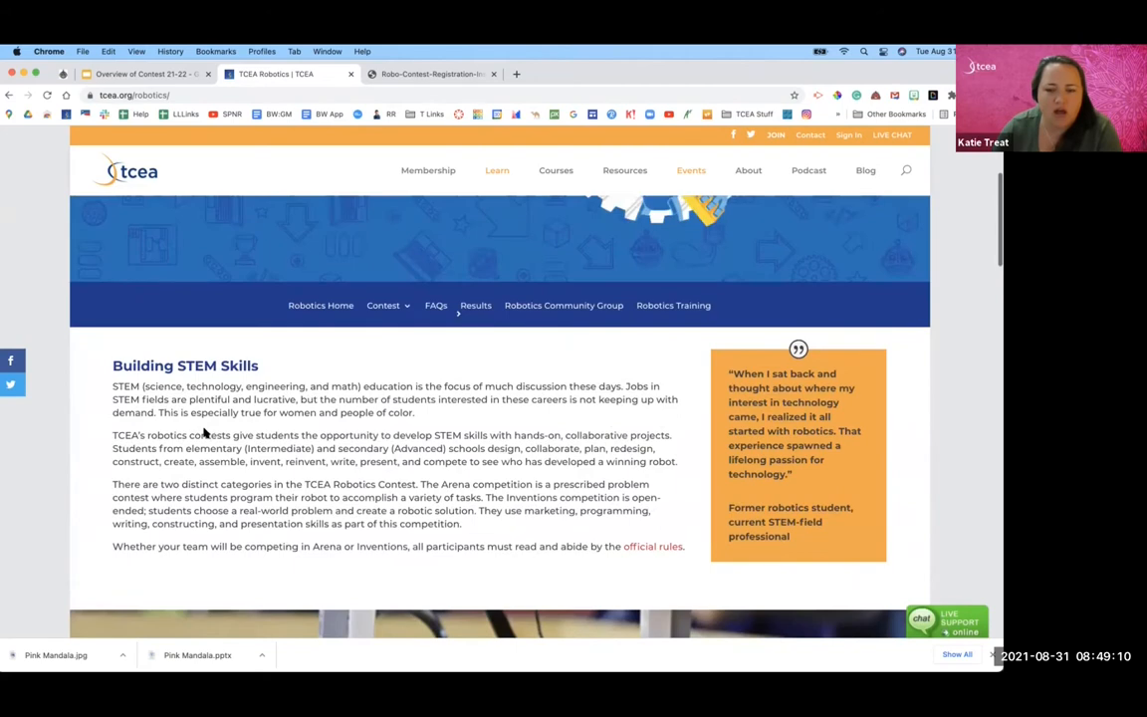
{"action": "right_click", "coordinate": [203, 434]}
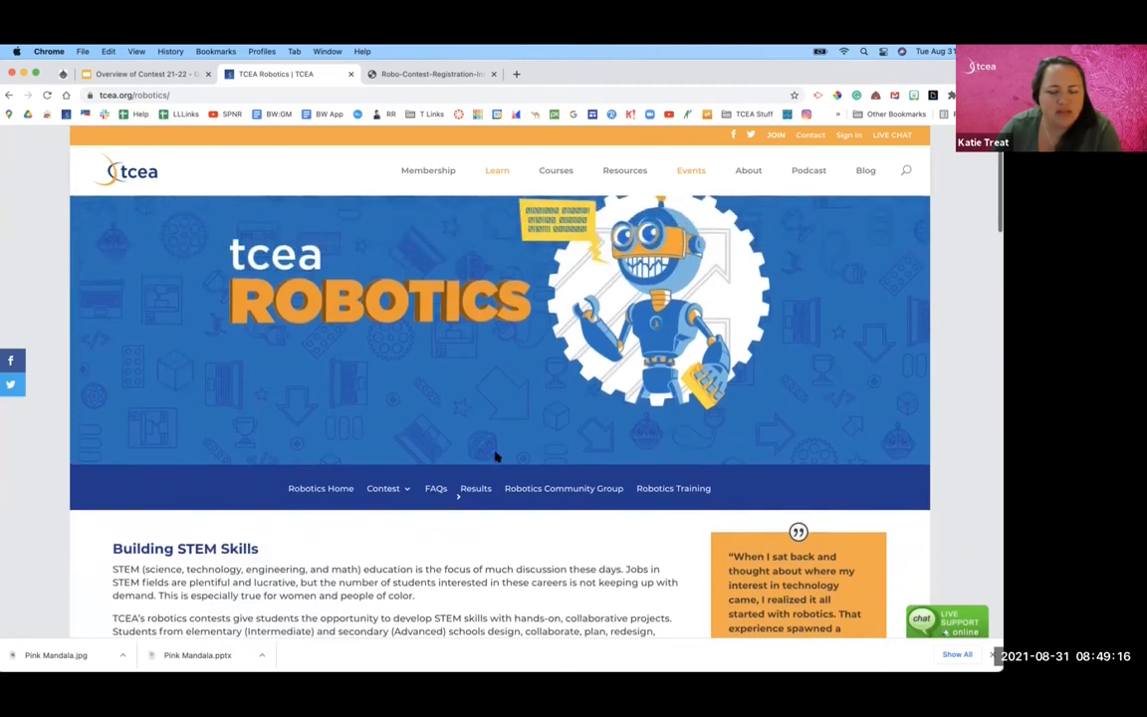
{"action": "scroll", "scroll_direction": "down", "scroll_amount": 3}
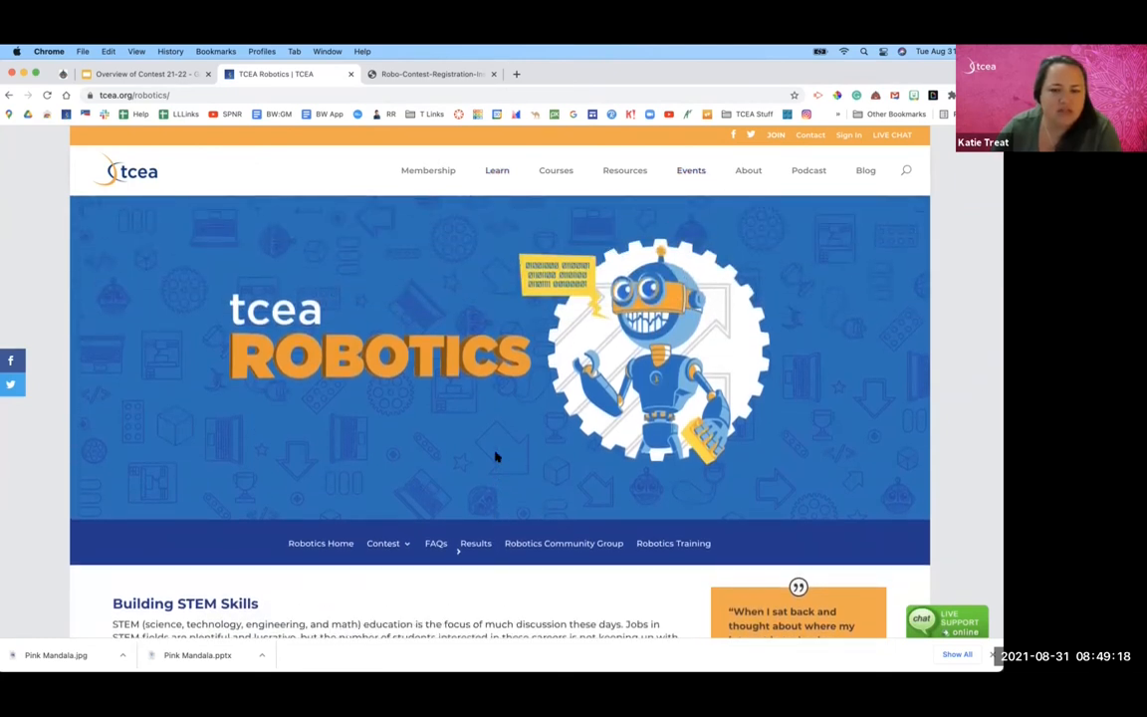
{"action": "mouse_move", "coordinate": [565, 506]}
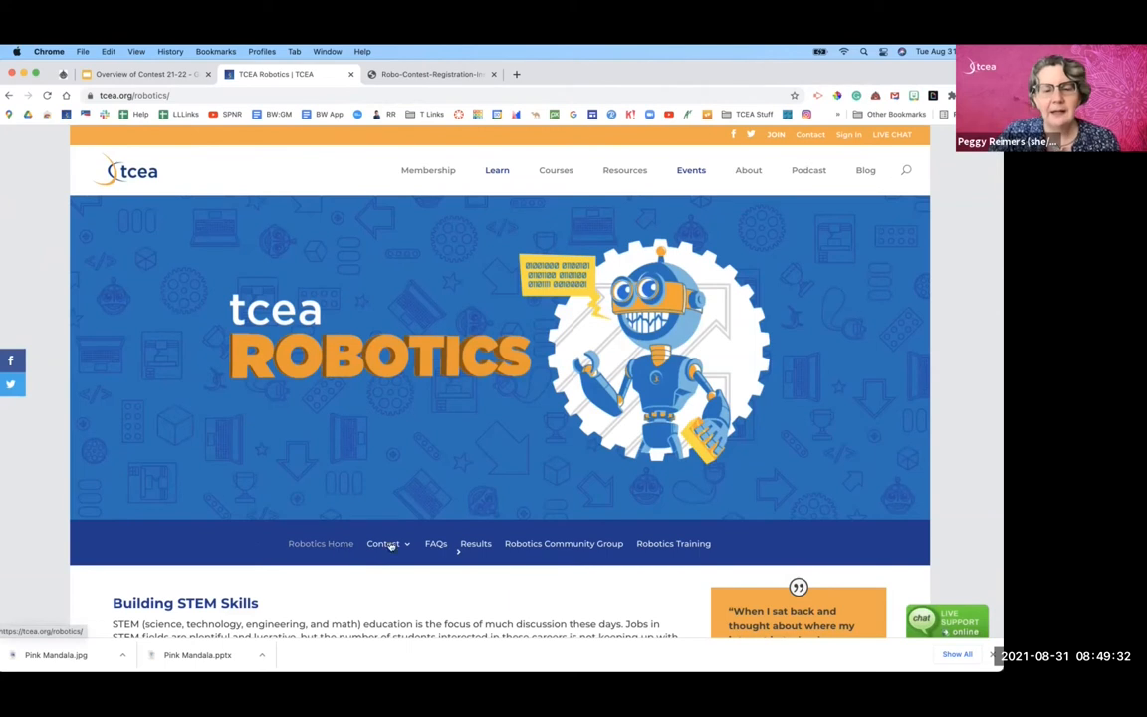
Step: Go to the robotics Contests page and scroll to the Area Contests dates and locations
{"action": "left_click", "coordinate": [382, 542]}
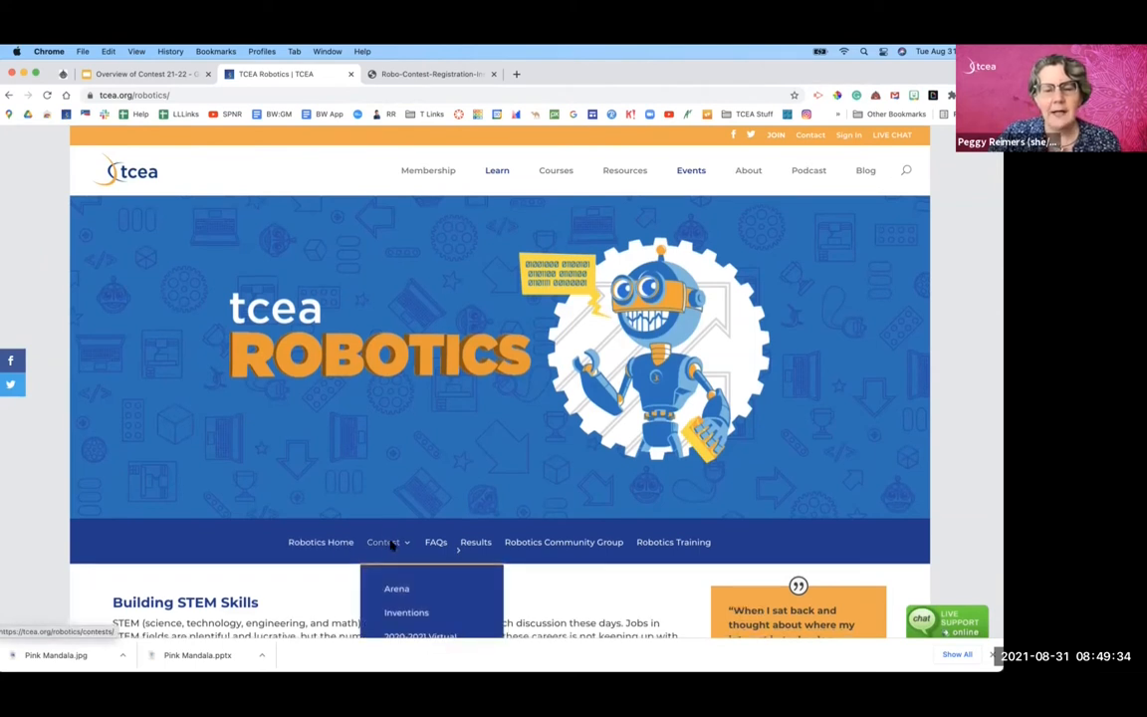
{"action": "scroll", "scroll_direction": "down", "scroll_amount": 3}
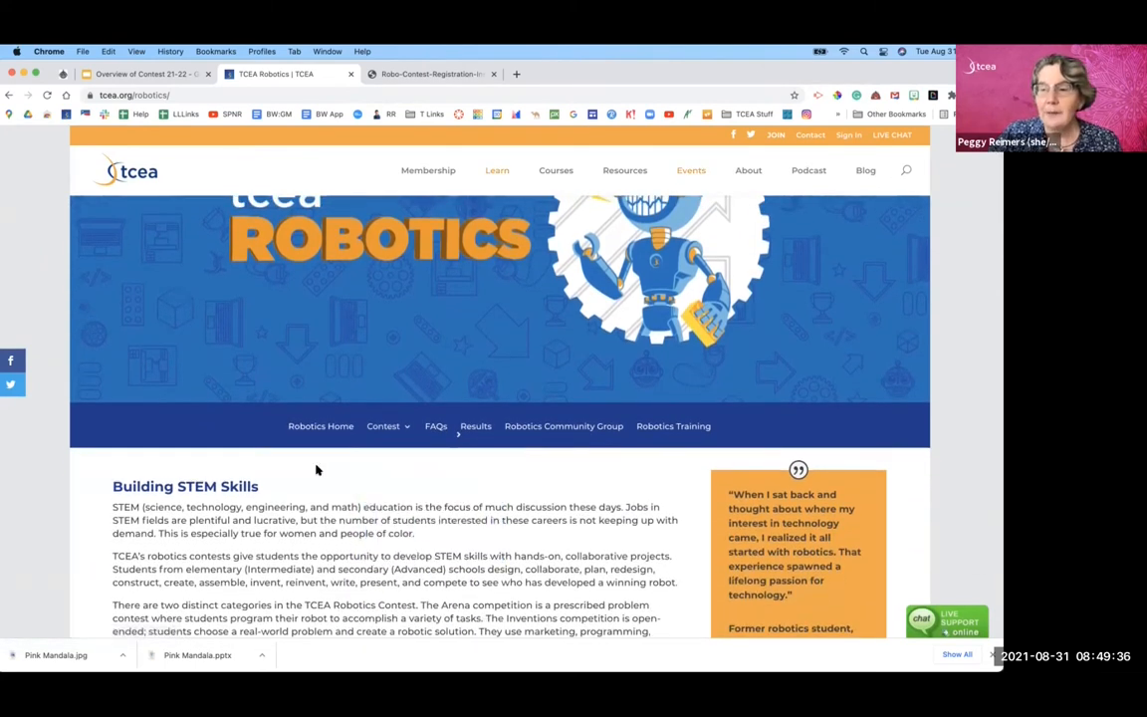
{"action": "left_click", "coordinate": [383, 426]}
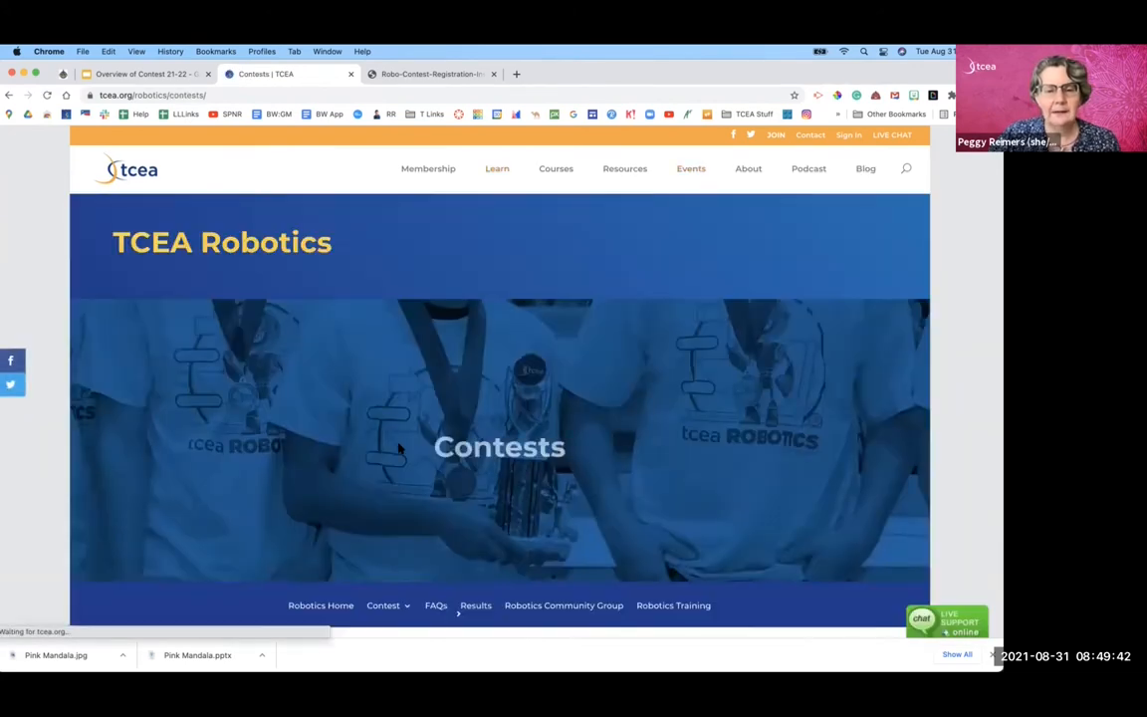
{"action": "scroll", "scroll_direction": "down", "scroll_amount": 3}
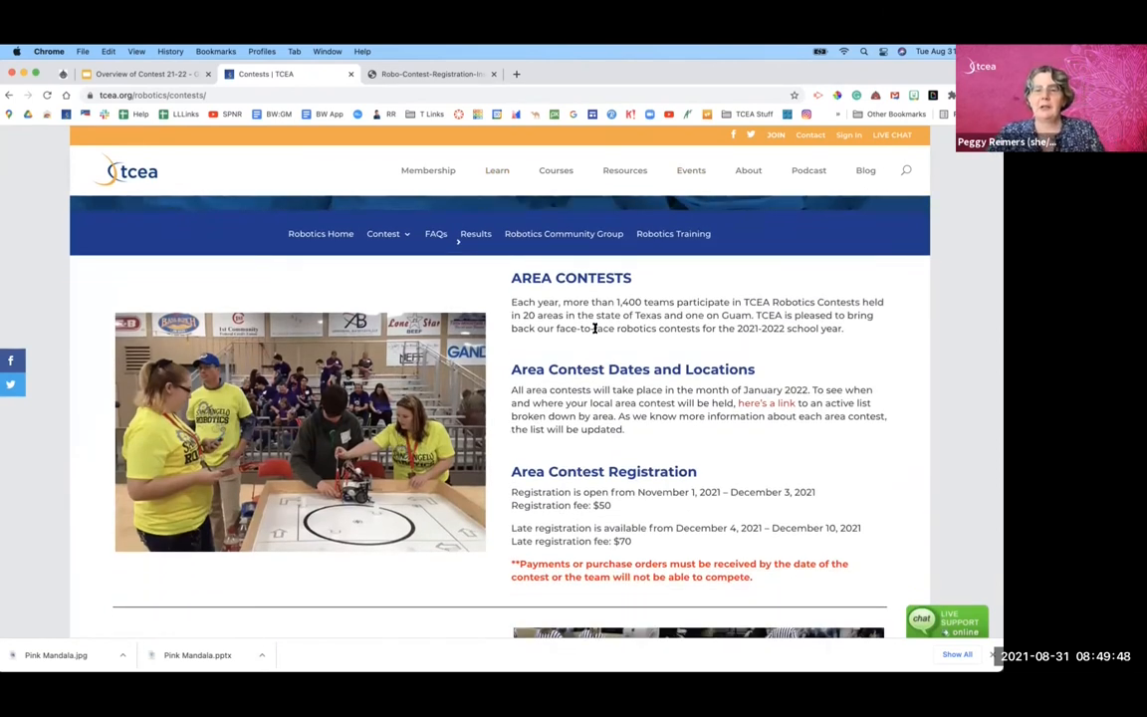
{"action": "mouse_move", "coordinate": [661, 413]}
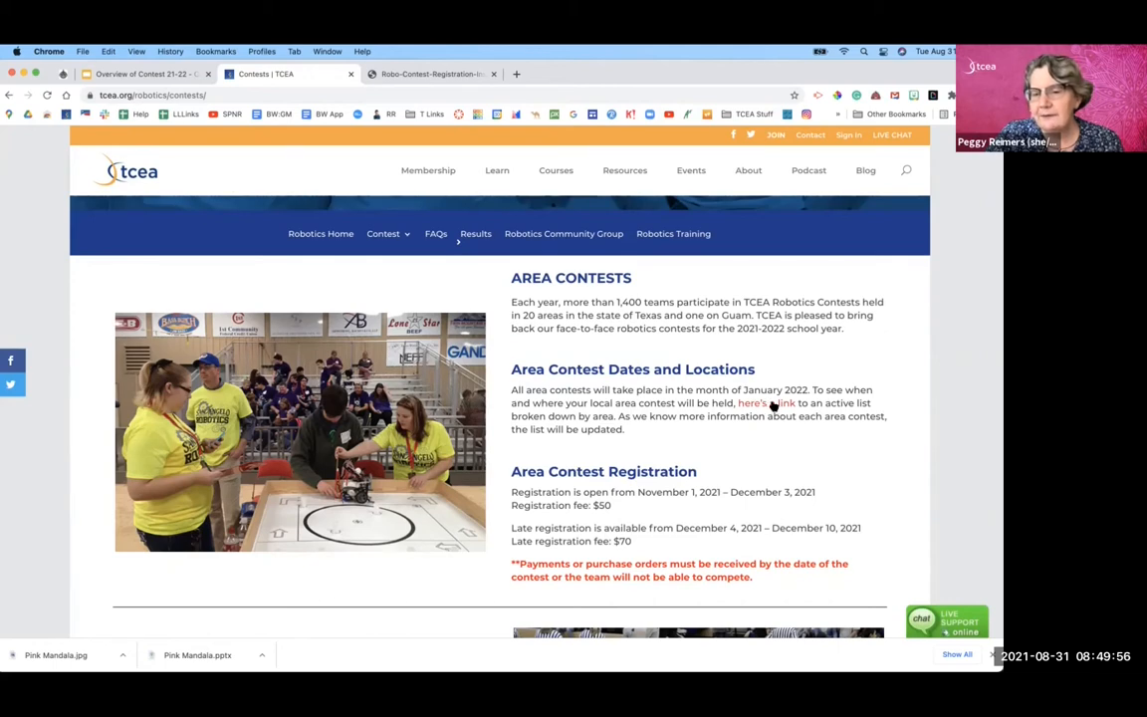
{"action": "left_click", "coordinate": [784, 402]}
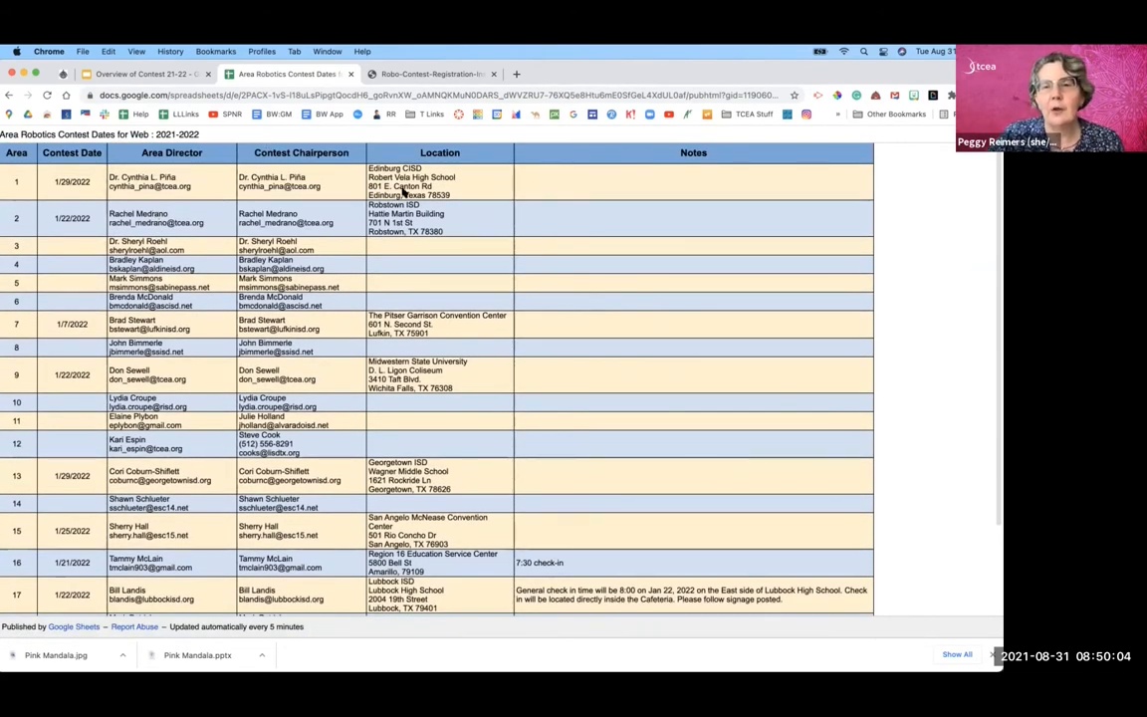
{"action": "mouse_move", "coordinate": [286, 194]}
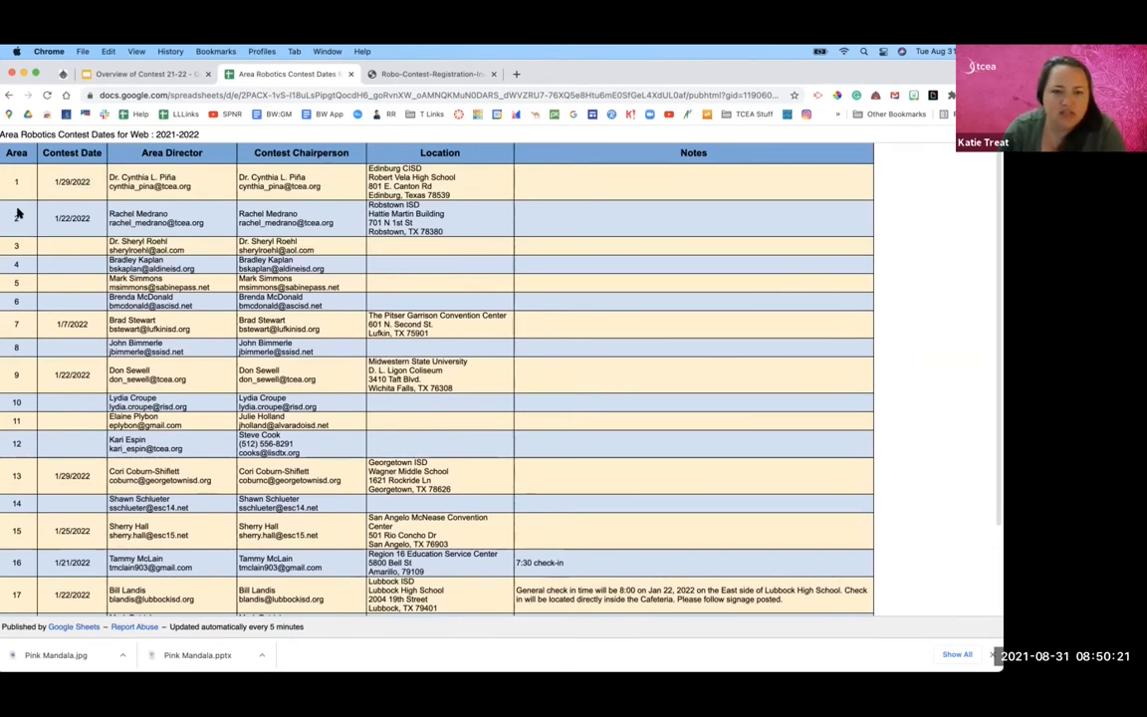
{"action": "mouse_move", "coordinate": [26, 346]}
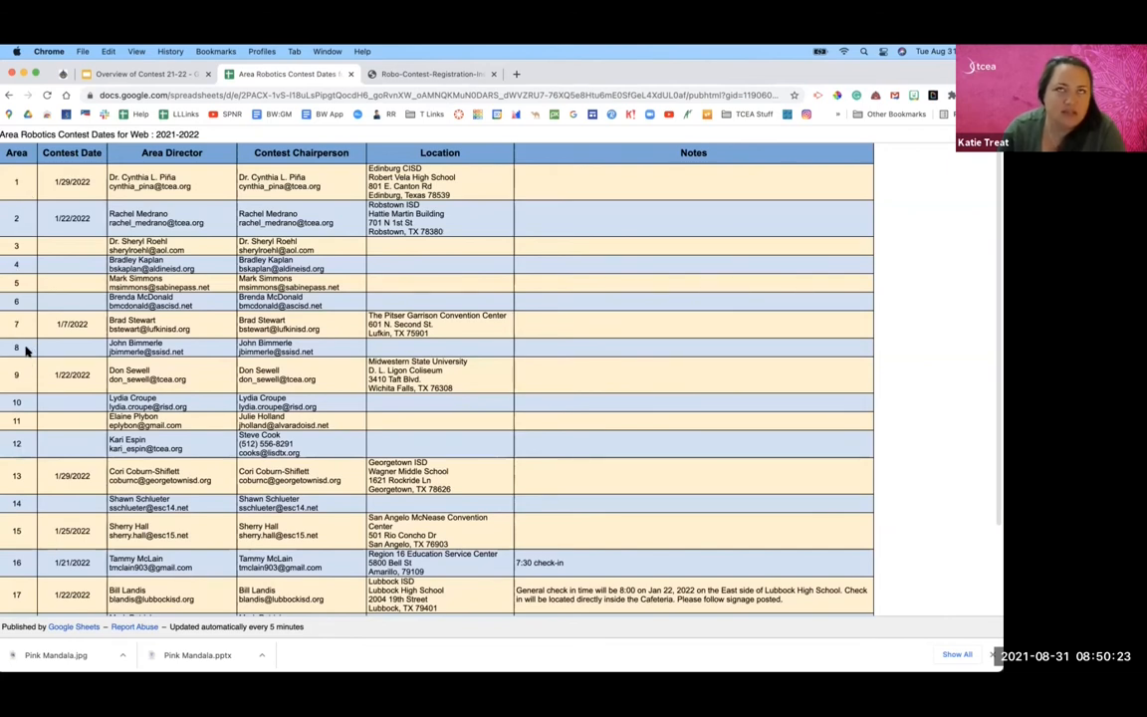
{"action": "scroll", "scroll_direction": "down", "scroll_amount": 3}
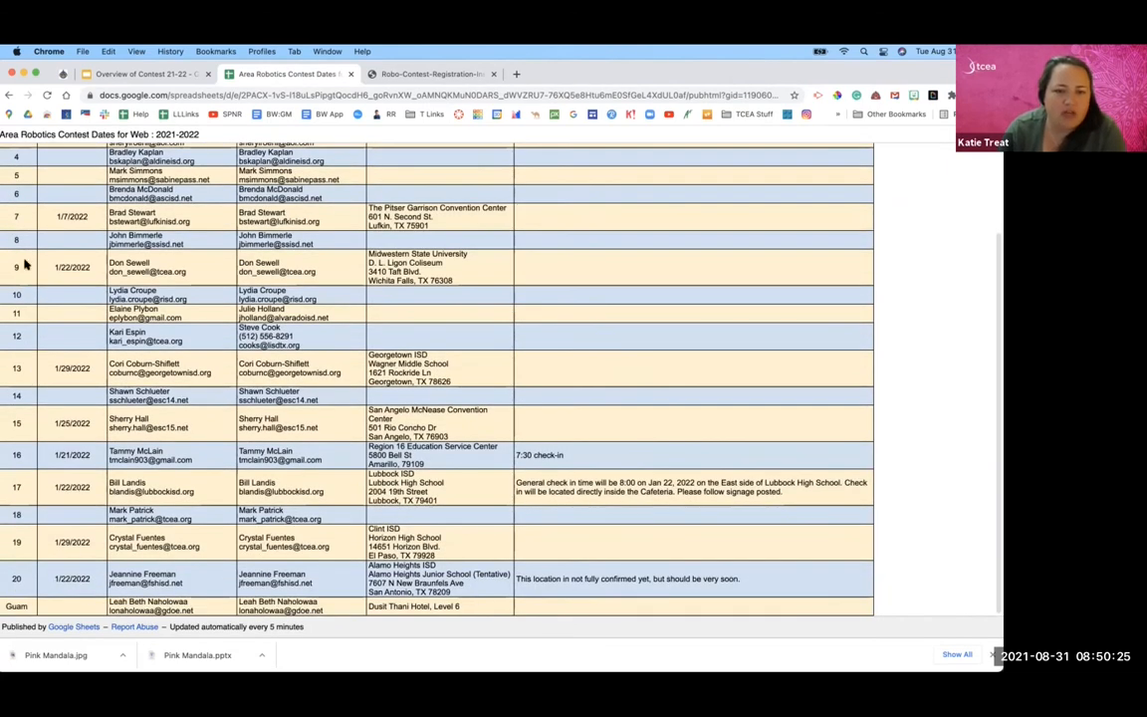
{"action": "scroll", "scroll_direction": "up", "scroll_amount": 3}
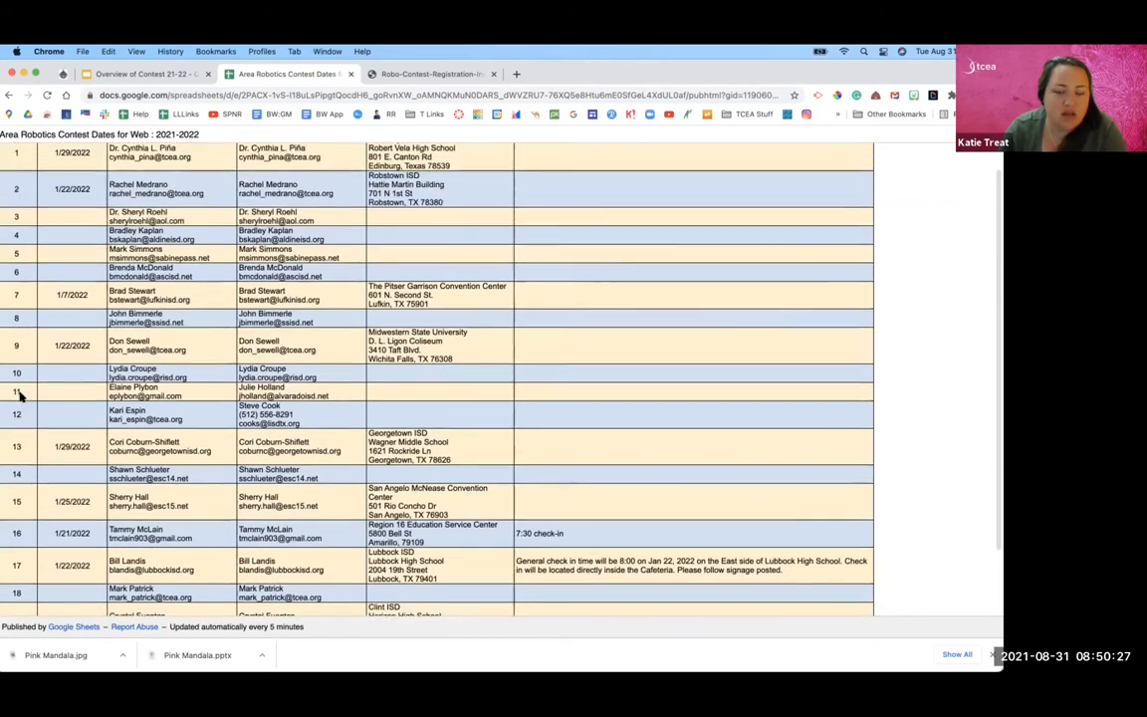
{"action": "scroll", "scroll_direction": "down", "scroll_amount": 3}
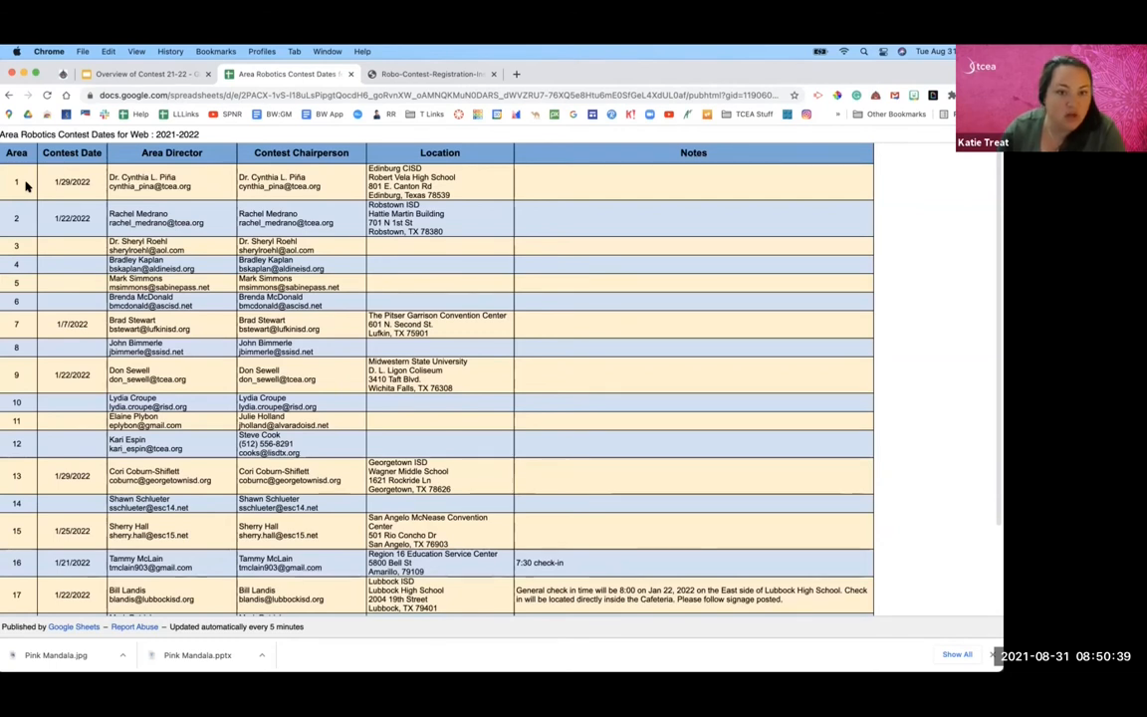
{"action": "mouse_move", "coordinate": [269, 197]}
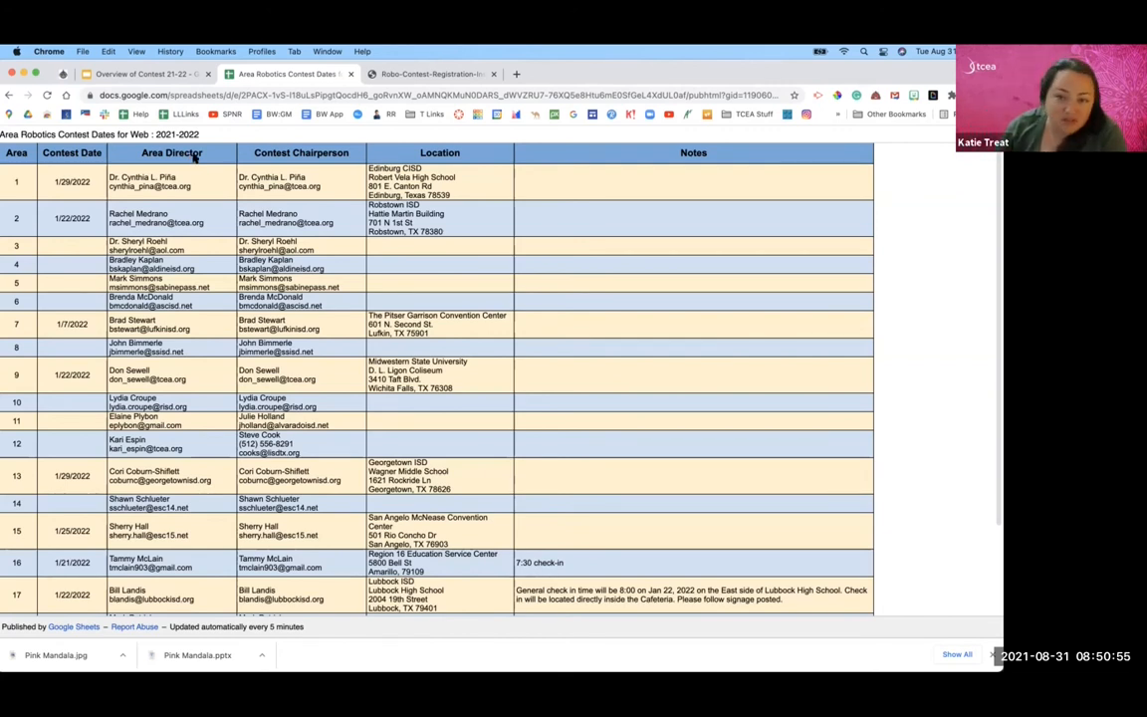
{"action": "mouse_move", "coordinate": [203, 131]}
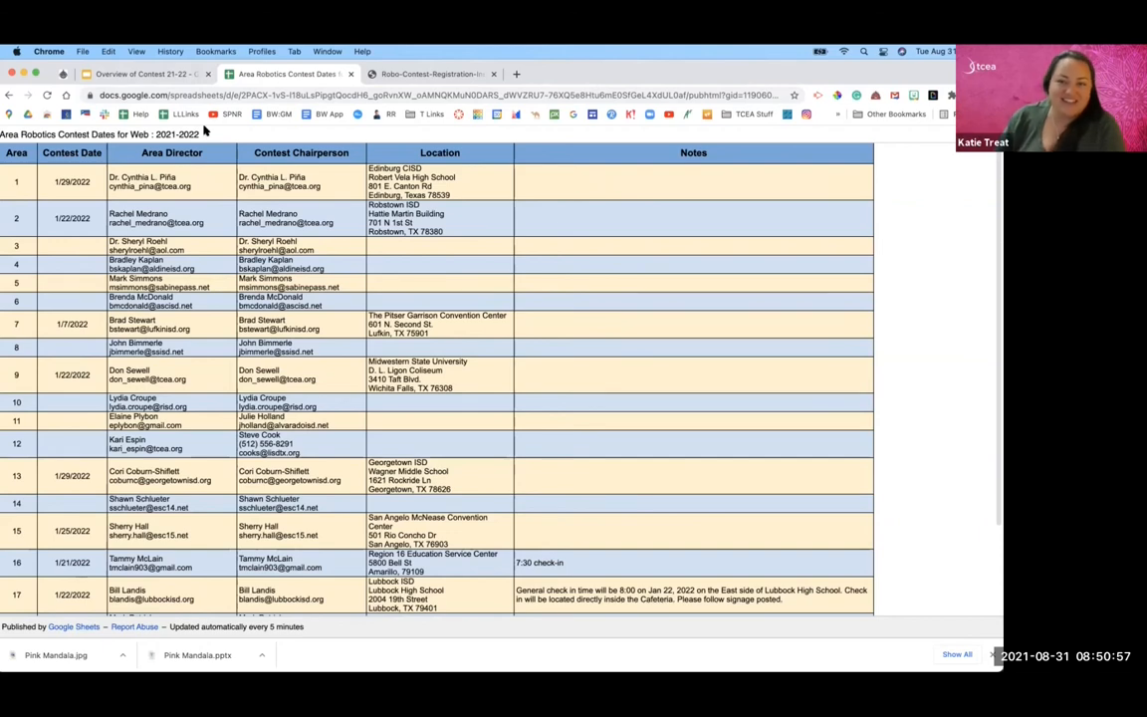
{"action": "left_click", "coordinate": [289, 71]}
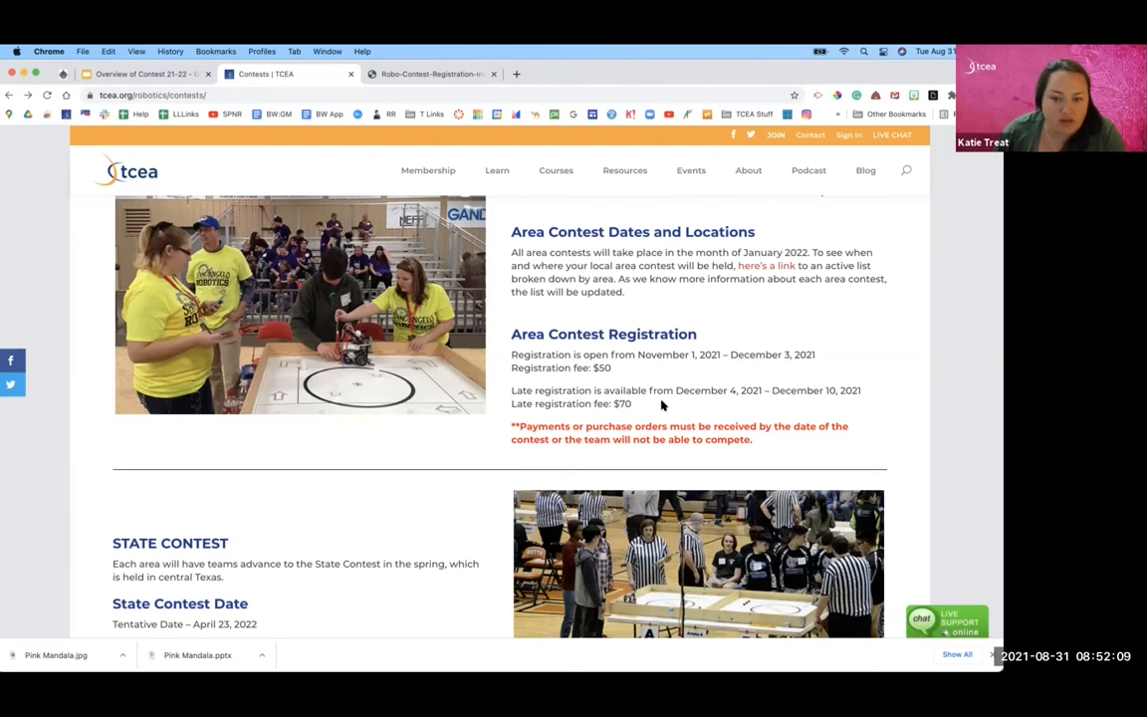
{"action": "mouse_move", "coordinate": [544, 319]}
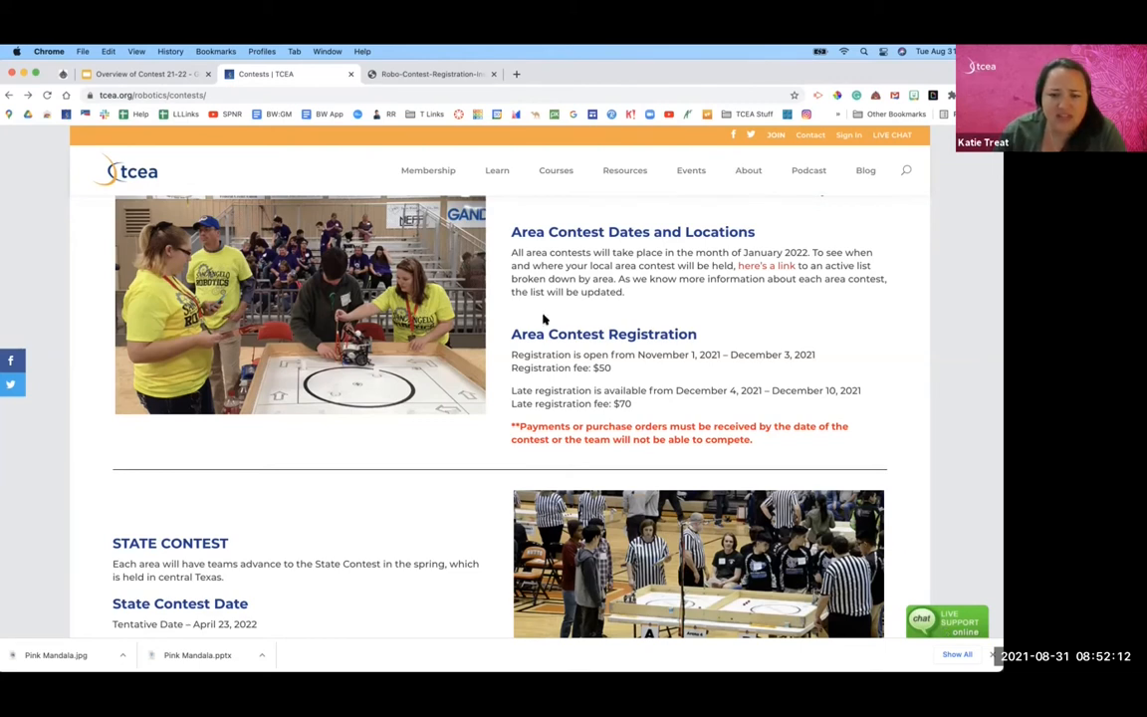
{"action": "scroll", "scroll_direction": "down", "scroll_amount": 3}
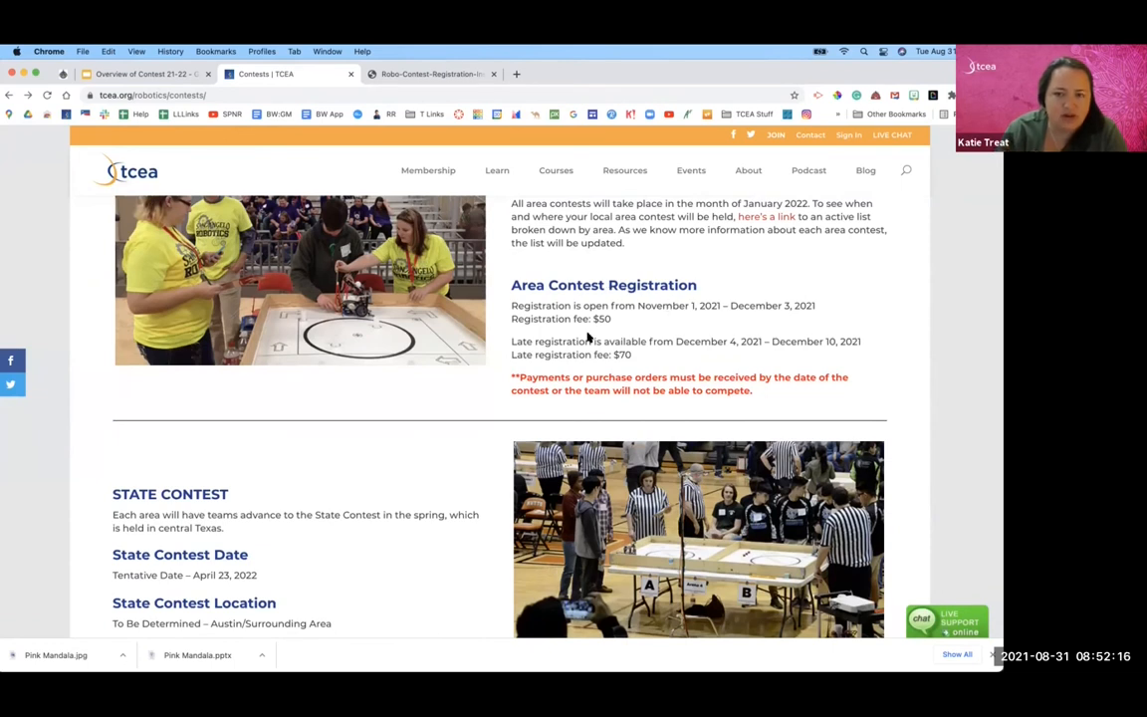
{"action": "mouse_move", "coordinate": [672, 337]}
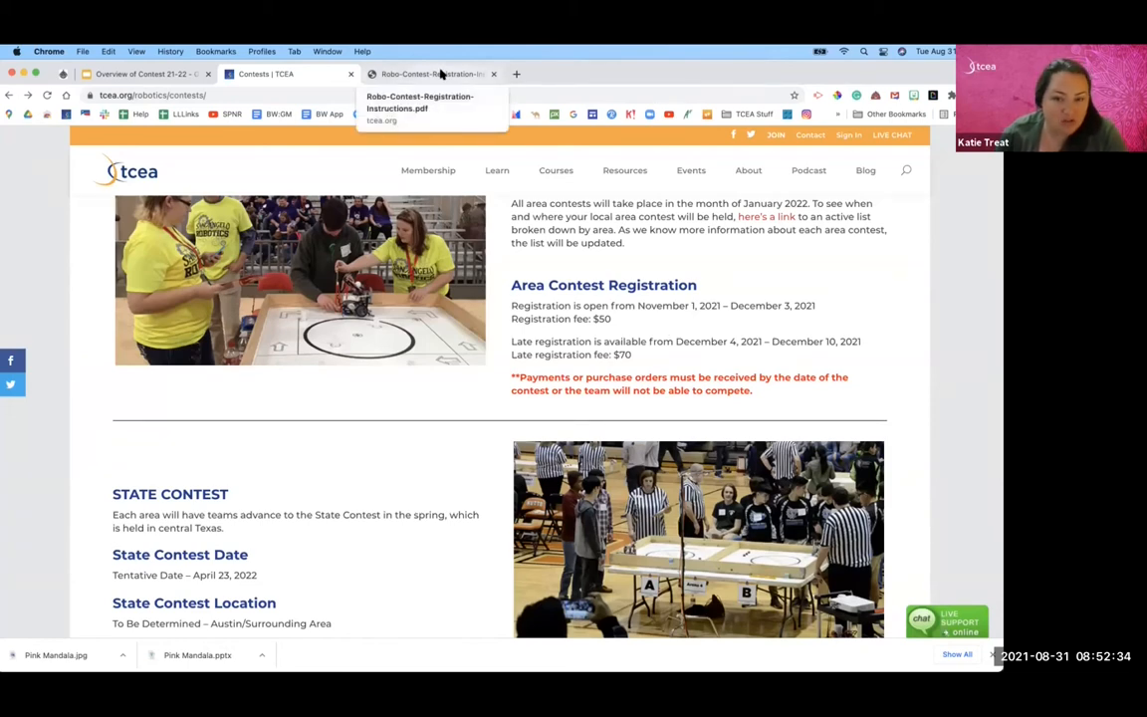
Step: View the Robo-Contest-Registration-Instructions PDF and page through its team registration and payment steps
{"action": "left_click", "coordinate": [430, 73]}
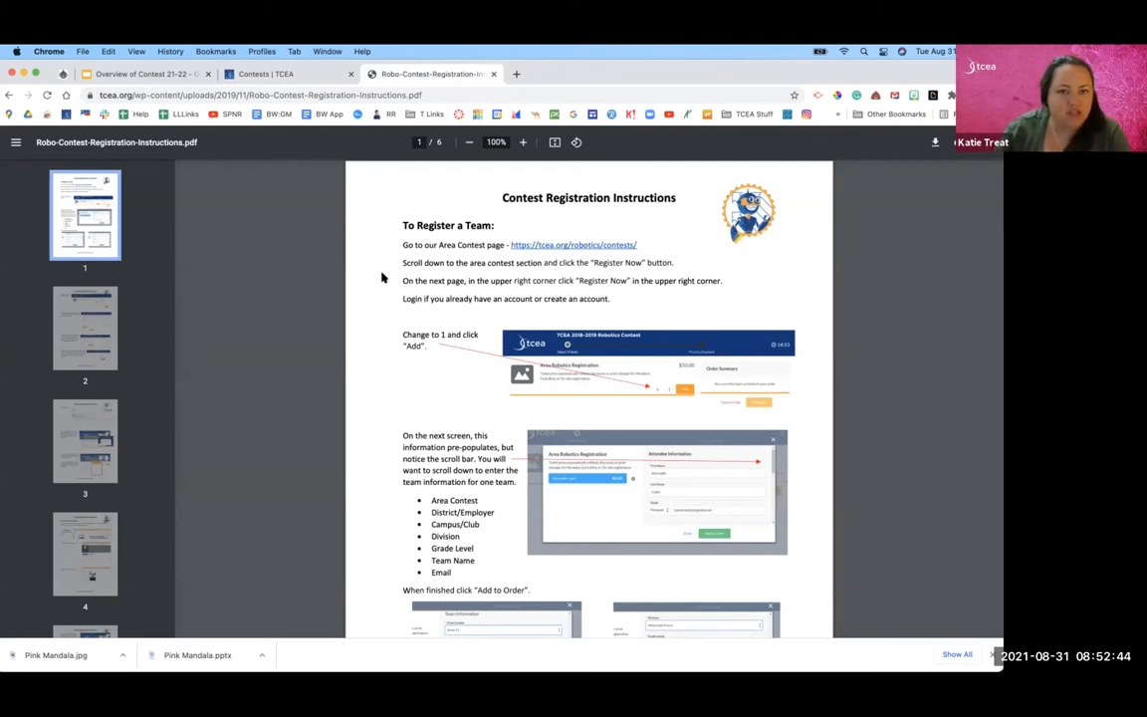
{"action": "scroll", "scroll_direction": "down", "scroll_amount": 3}
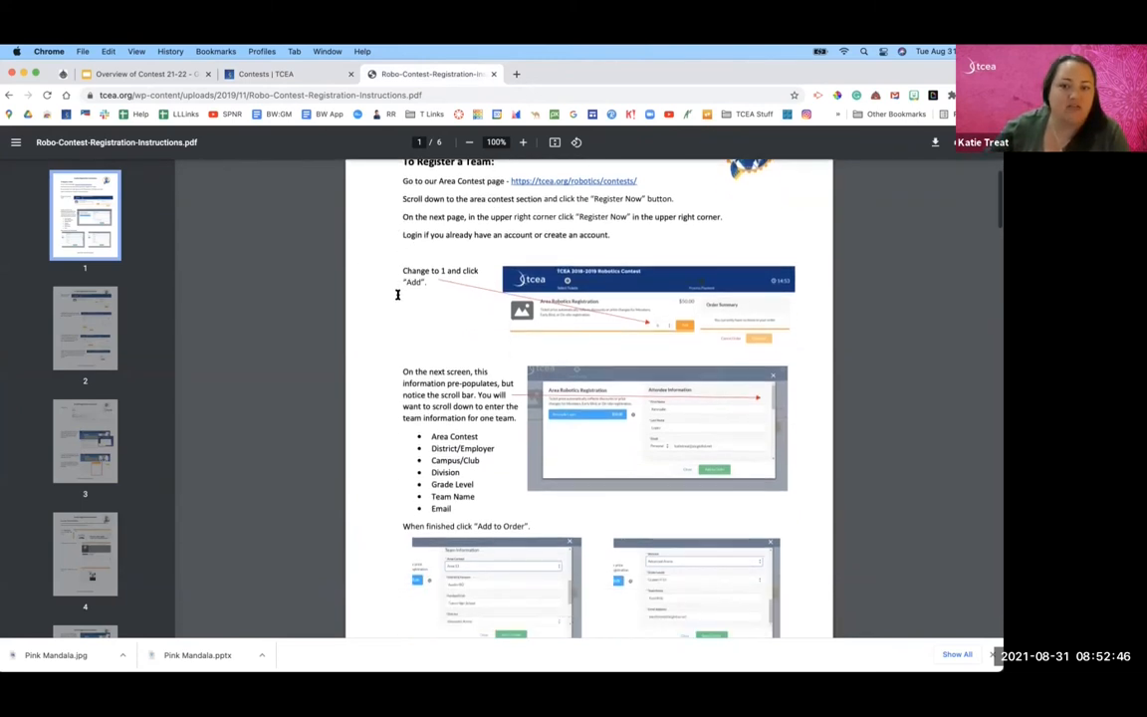
{"action": "scroll", "scroll_direction": "down", "scroll_amount": 3}
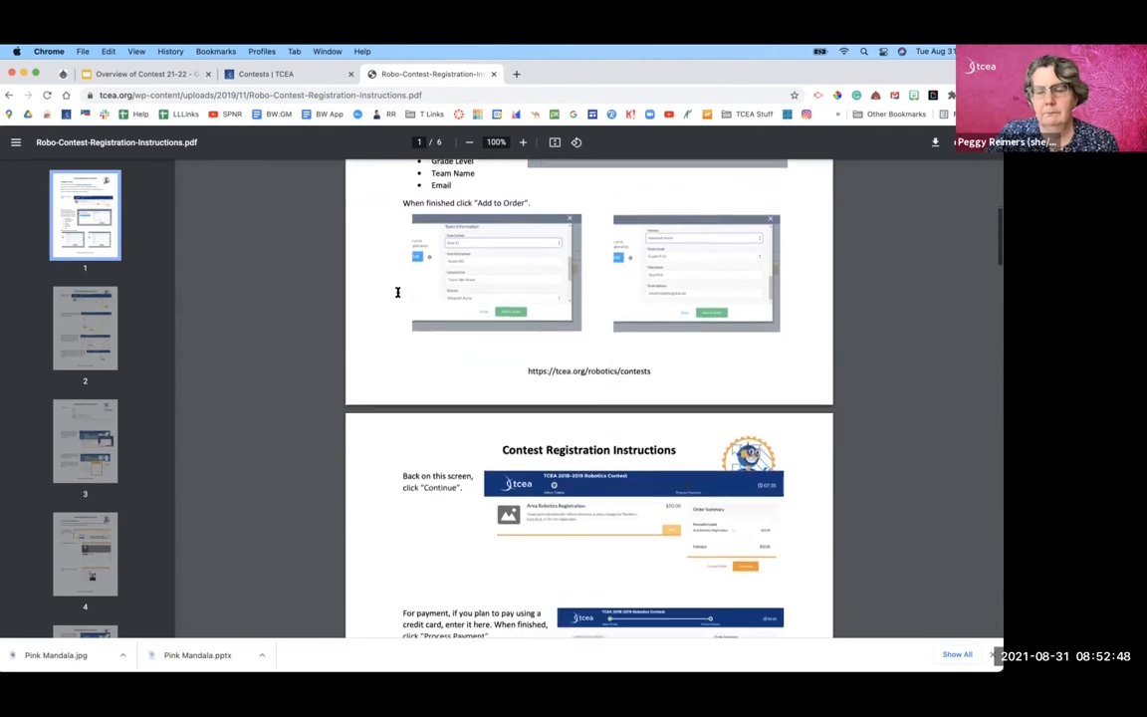
{"action": "scroll", "scroll_direction": "down", "scroll_amount": 3}
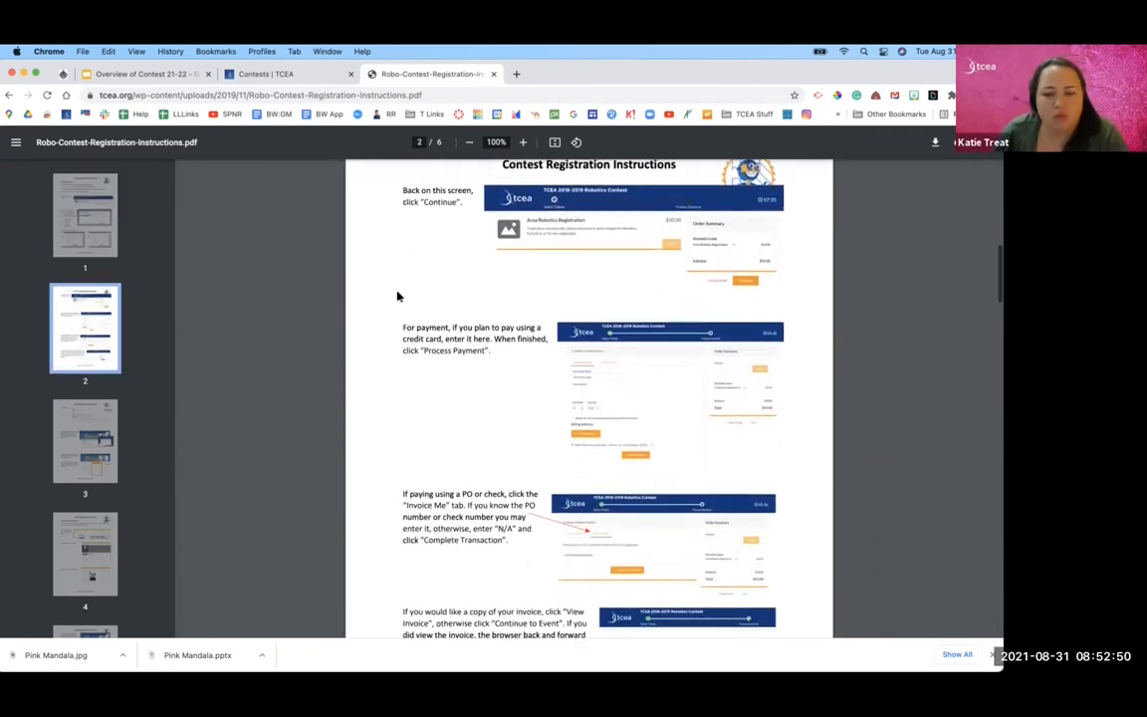
{"action": "scroll", "scroll_direction": "down", "scroll_amount": 3}
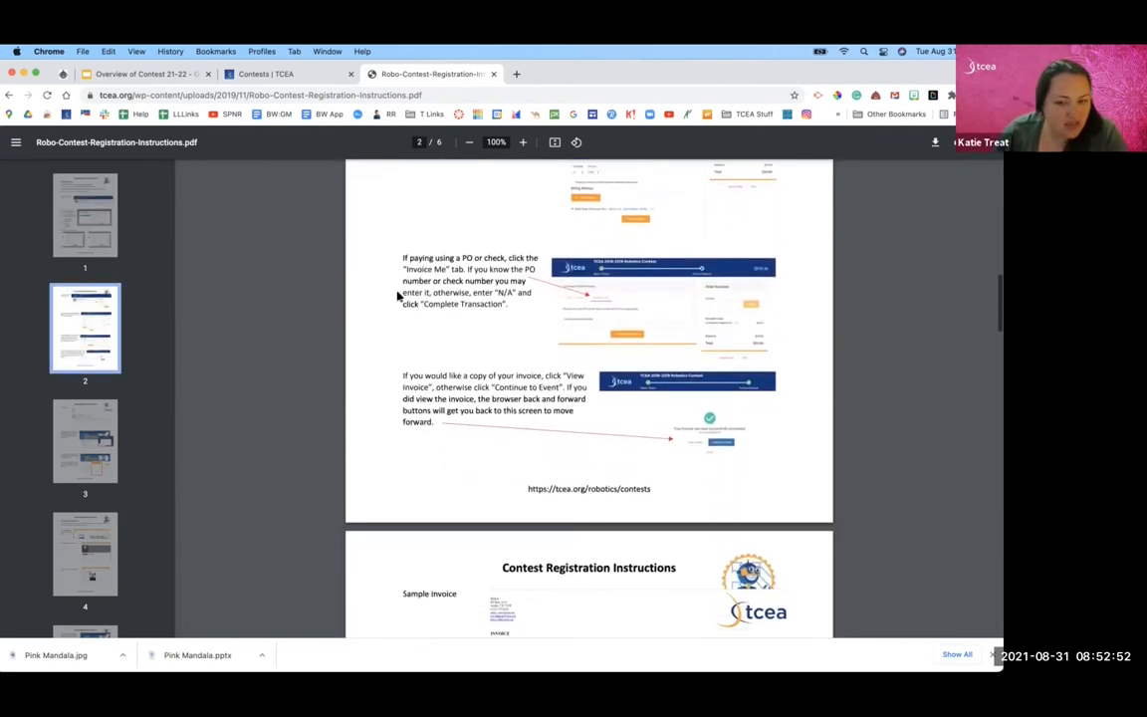
{"action": "scroll", "scroll_direction": "down", "scroll_amount": 3}
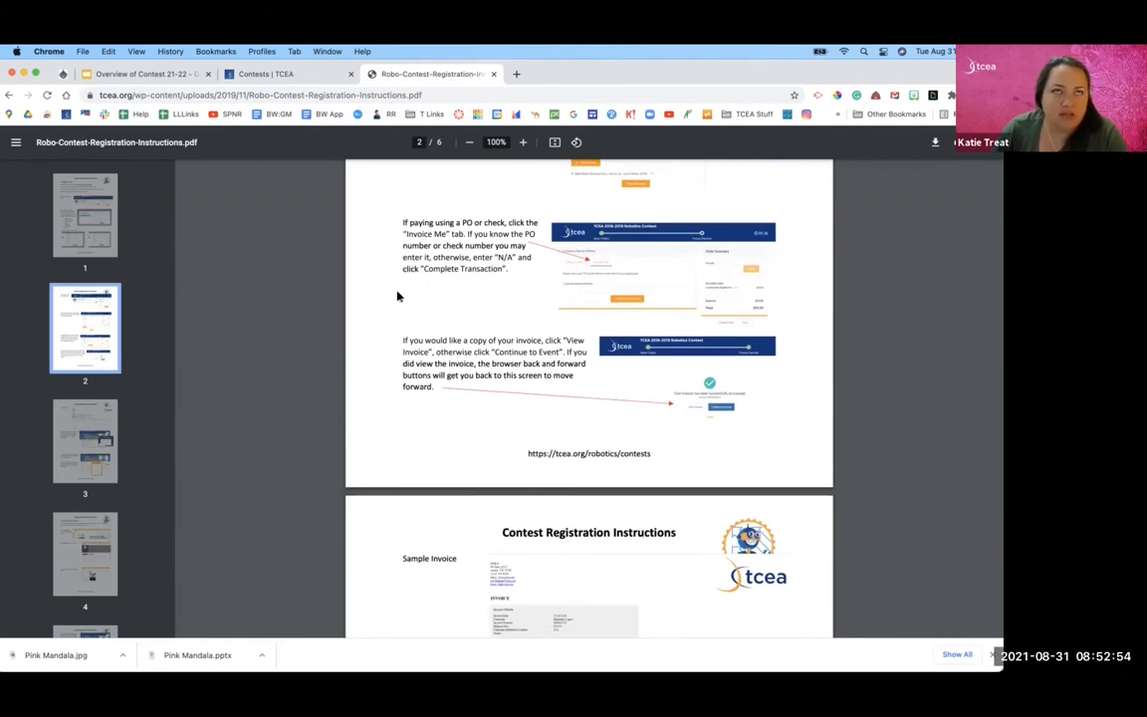
{"action": "scroll", "scroll_direction": "down", "scroll_amount": 3}
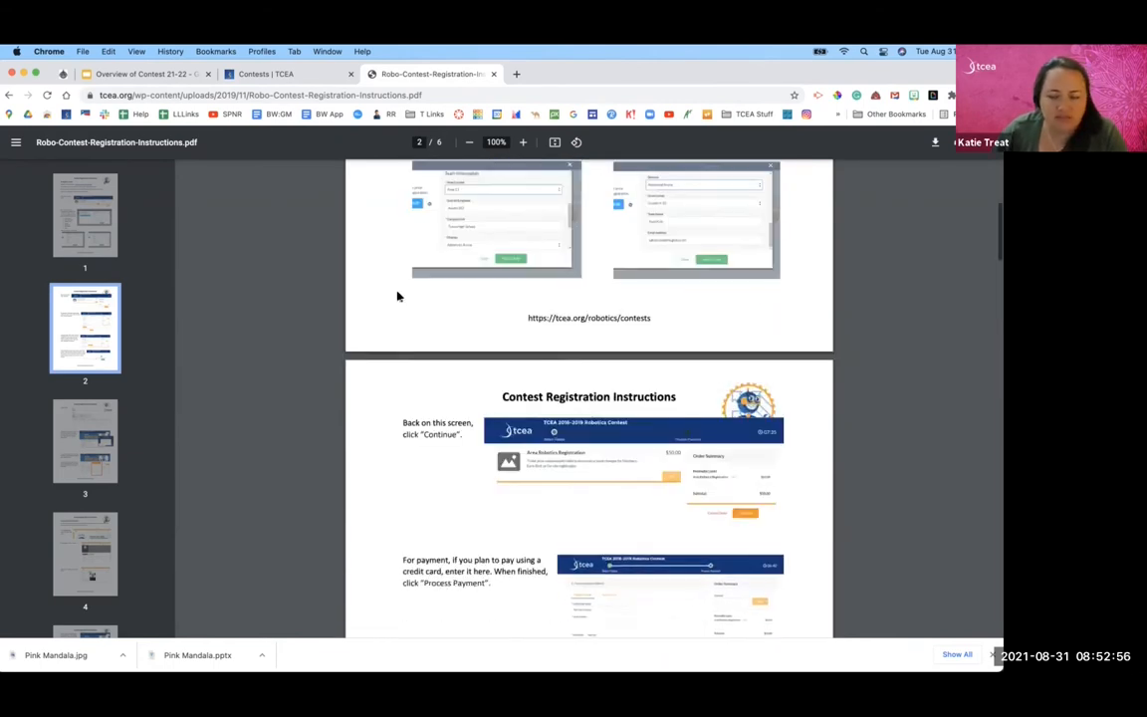
{"action": "scroll", "scroll_direction": "up", "scroll_amount": 3}
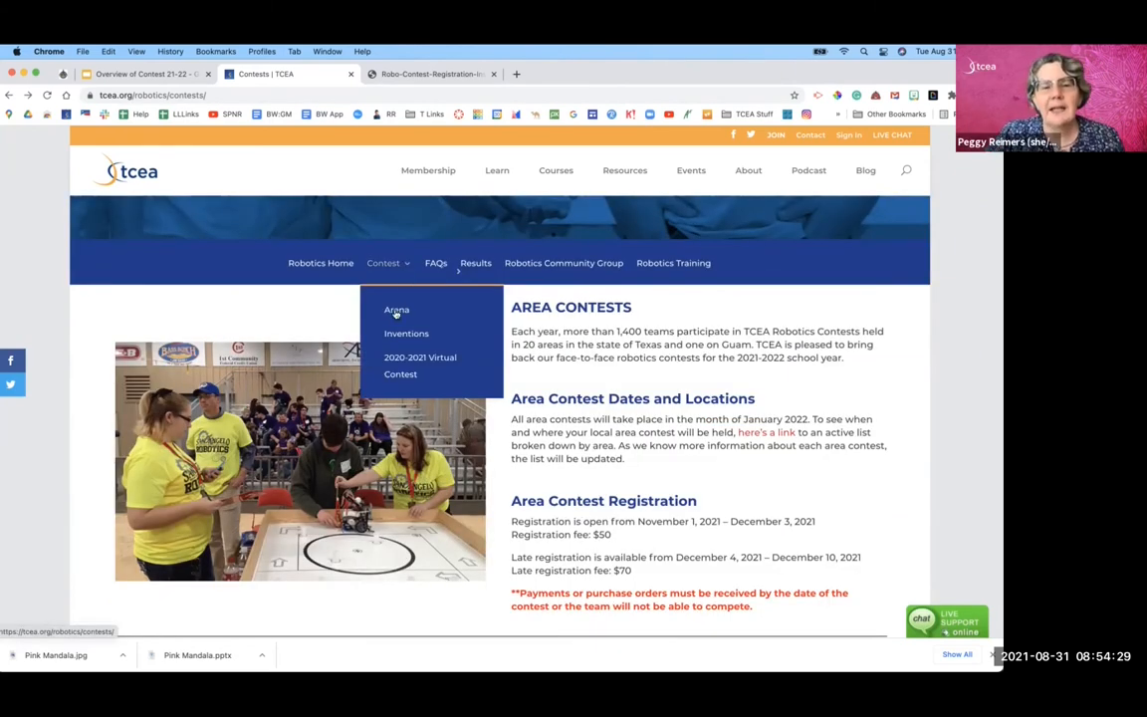
Step: Go to the Arena contest page and scroll through its resources and score sheets
{"action": "left_click", "coordinate": [397, 311]}
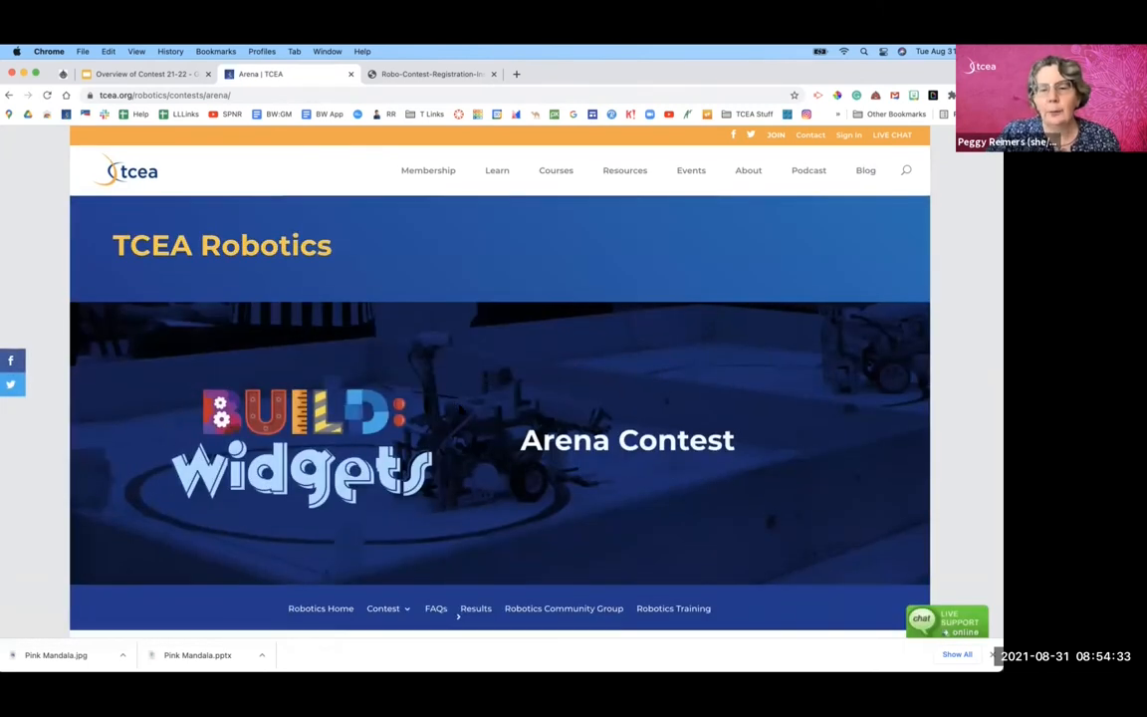
{"action": "scroll", "scroll_direction": "down", "scroll_amount": 3}
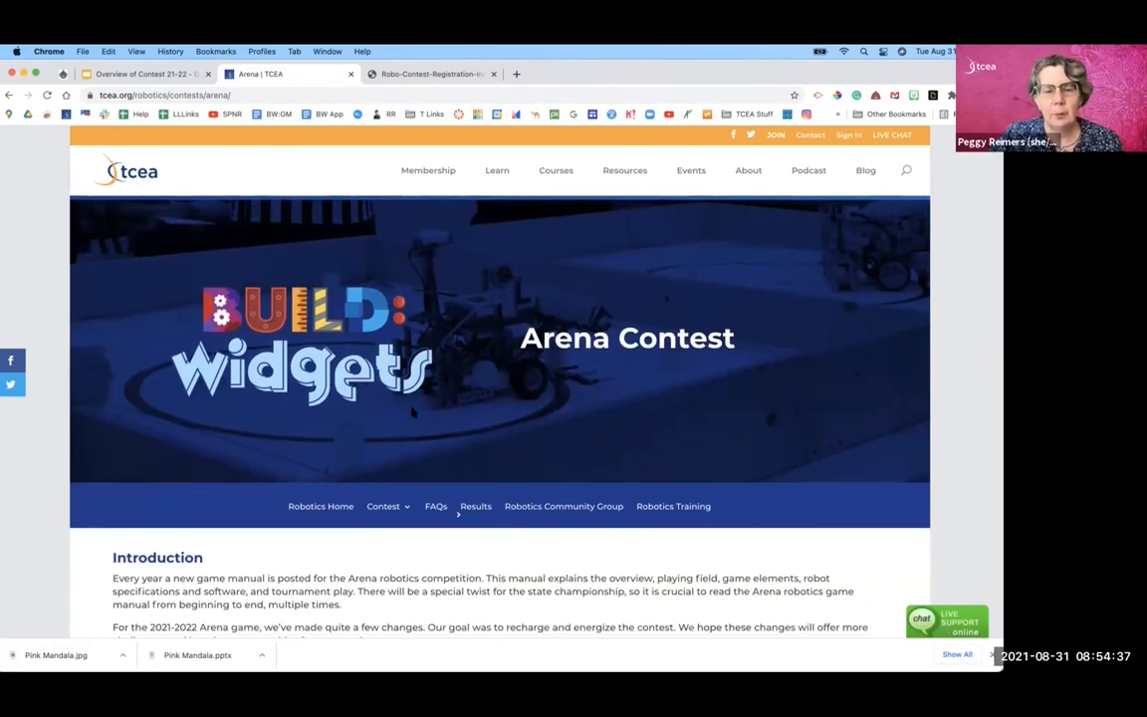
{"action": "scroll", "scroll_direction": "down", "scroll_amount": 3}
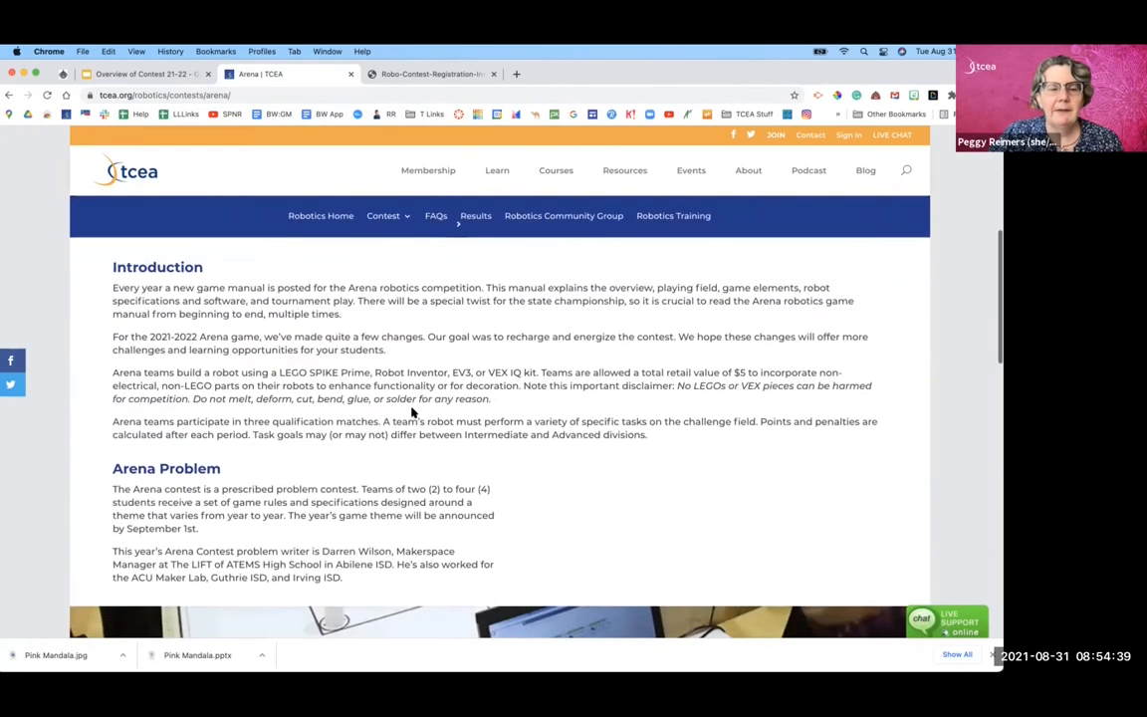
{"action": "scroll", "scroll_direction": "down", "scroll_amount": 3}
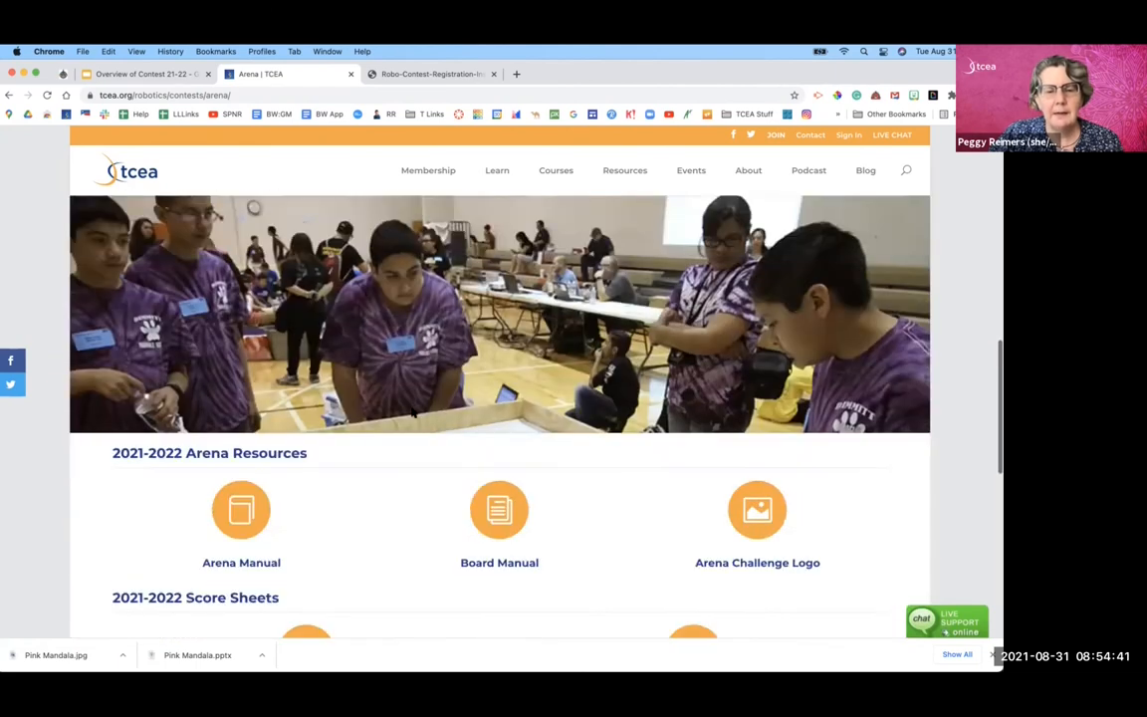
{"action": "scroll", "scroll_direction": "down", "scroll_amount": 3}
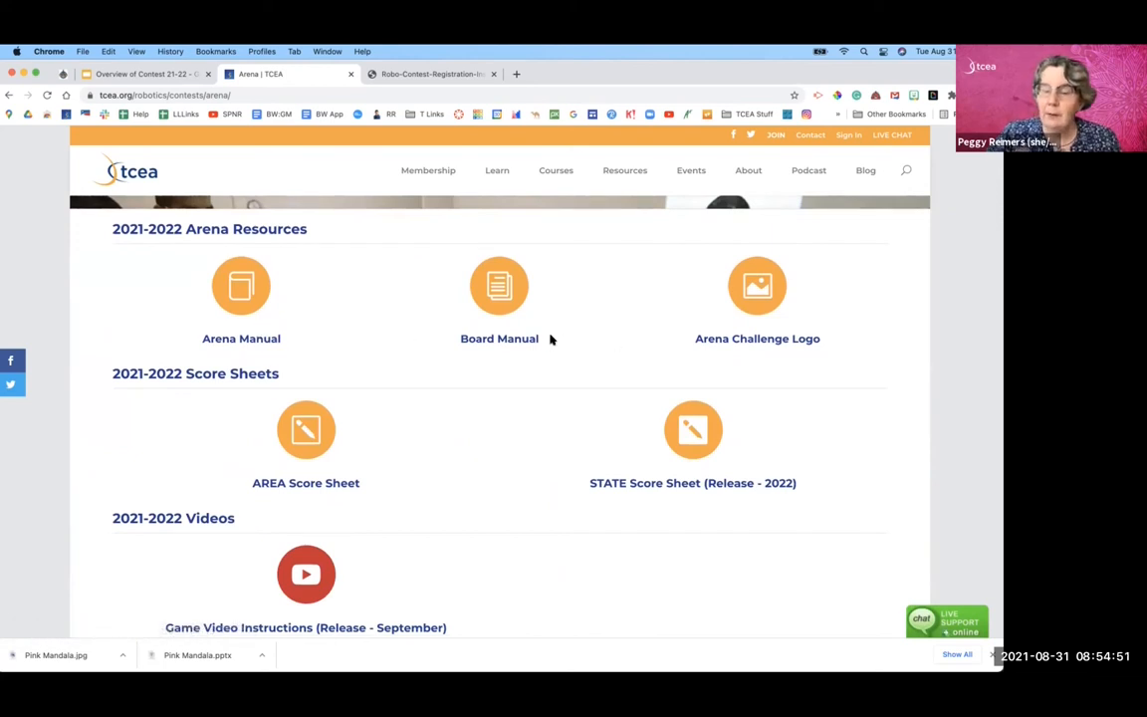
{"action": "mouse_move", "coordinate": [490, 460]}
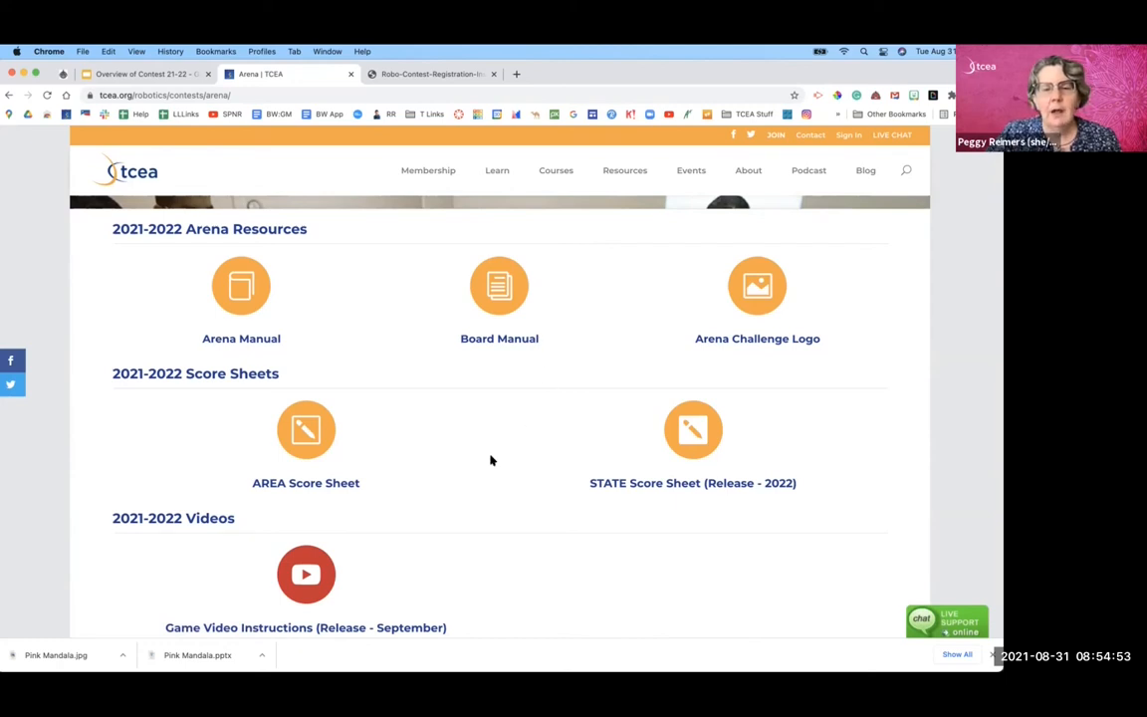
Step: Continue down to the 2019-2020 Challenge Materials and General robotics sections
{"action": "scroll", "scroll_direction": "down", "scroll_amount": 3}
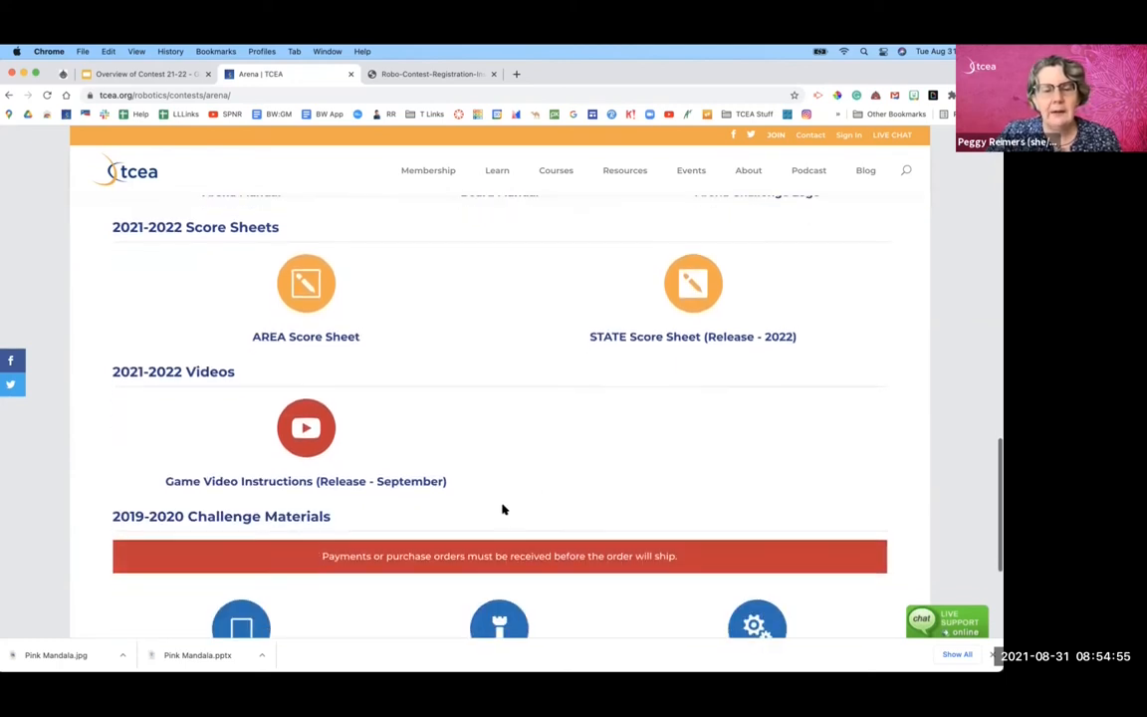
{"action": "scroll", "scroll_direction": "down", "scroll_amount": 3}
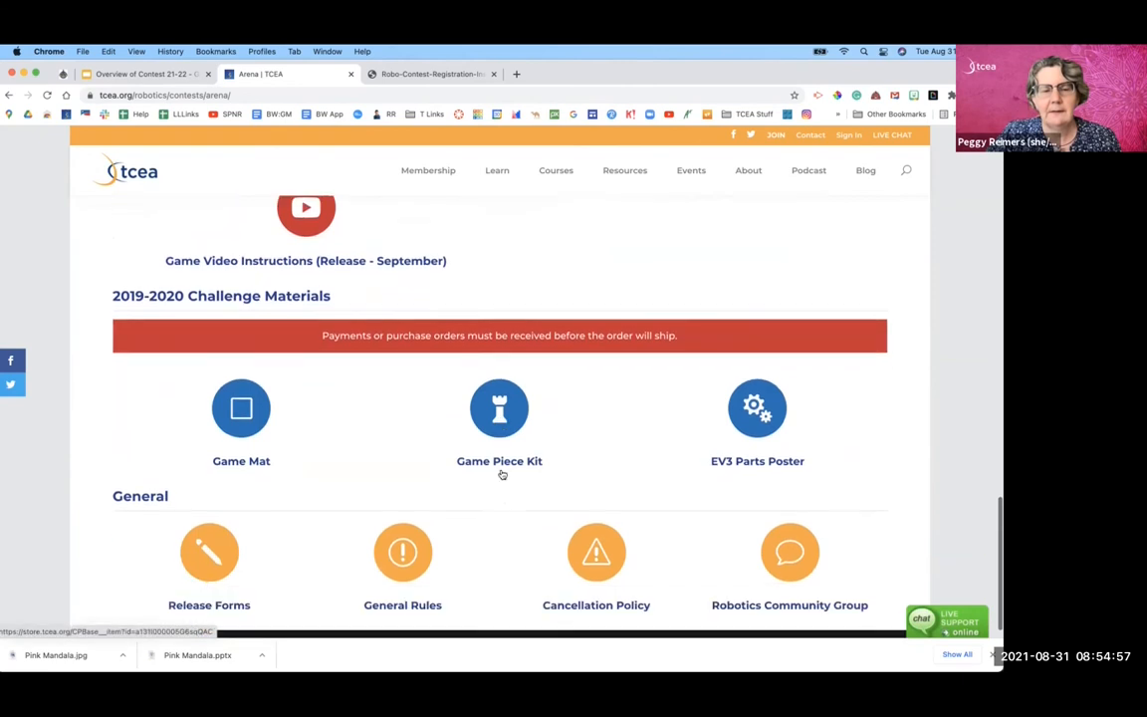
{"action": "scroll", "scroll_direction": "down", "scroll_amount": 3}
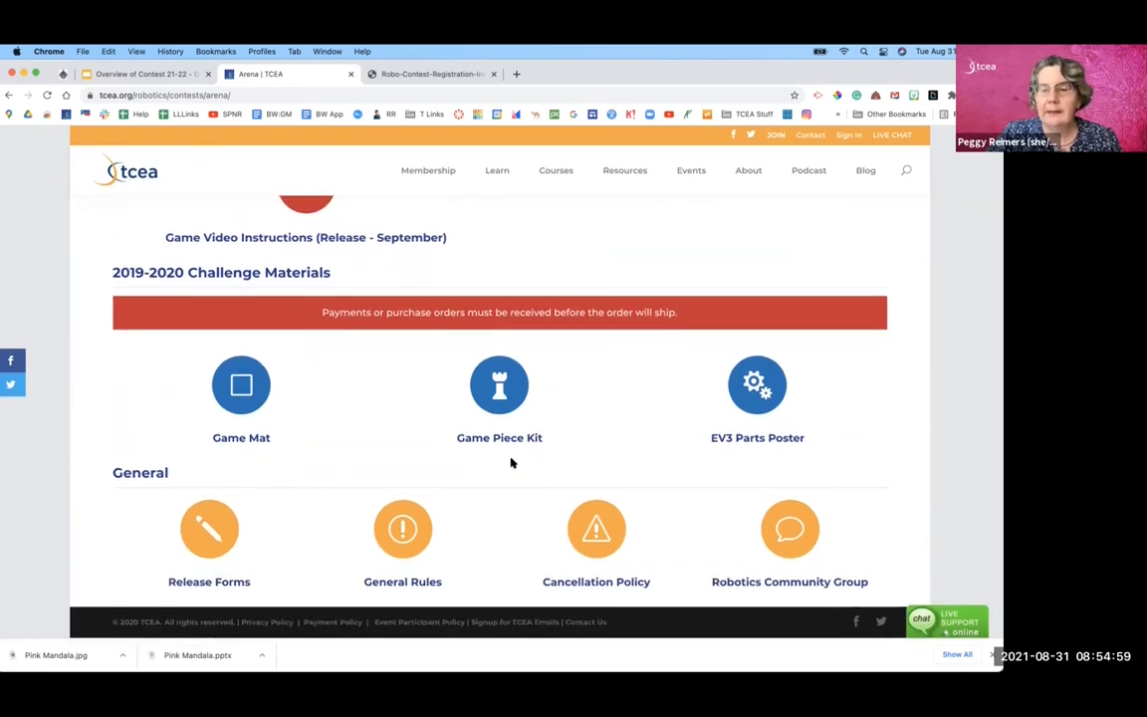
{"action": "mouse_move", "coordinate": [600, 426]}
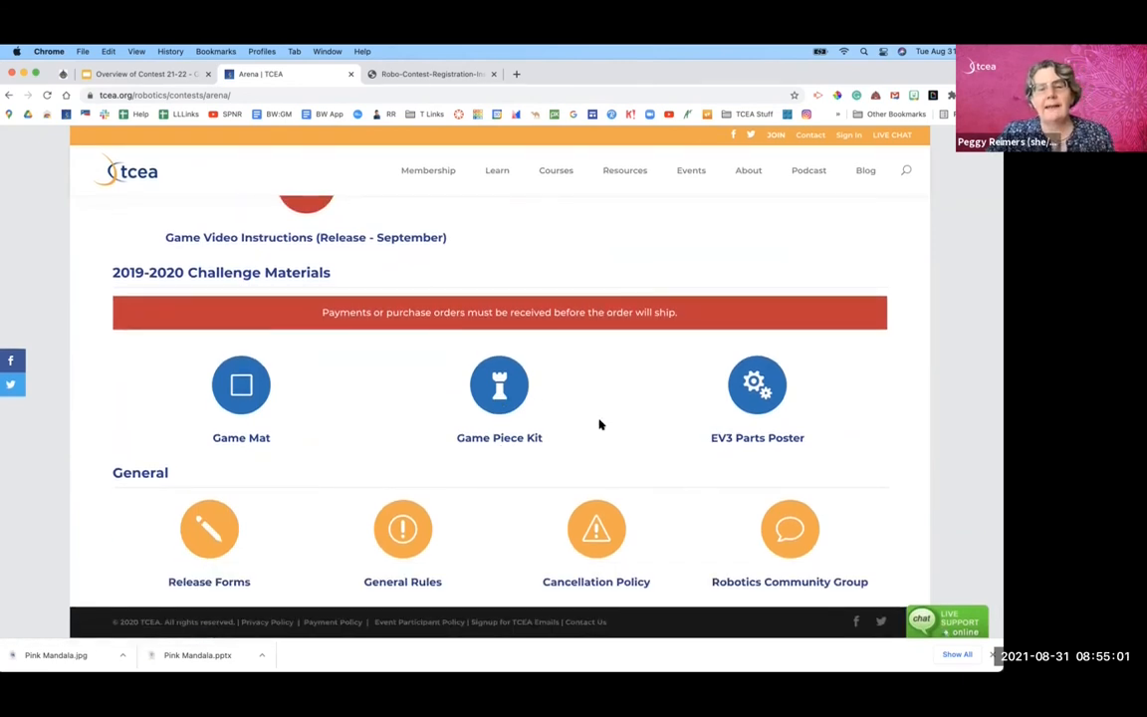
{"action": "scroll", "scroll_direction": "down", "scroll_amount": 3}
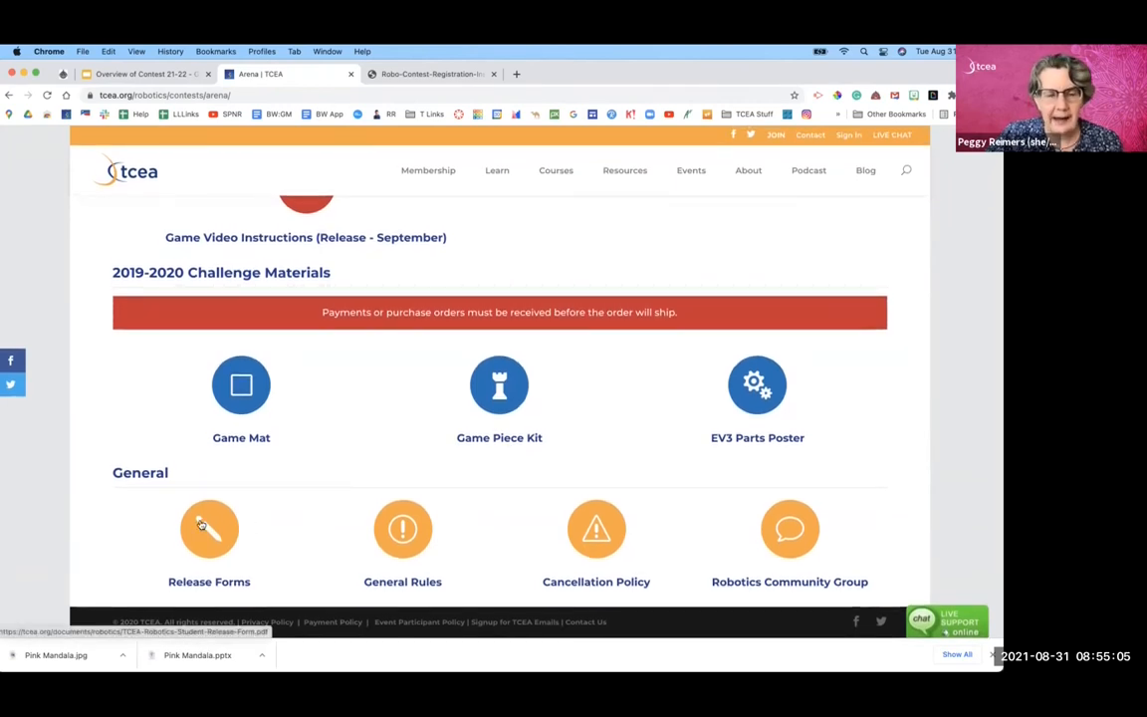
{"action": "mouse_move", "coordinate": [706, 538]}
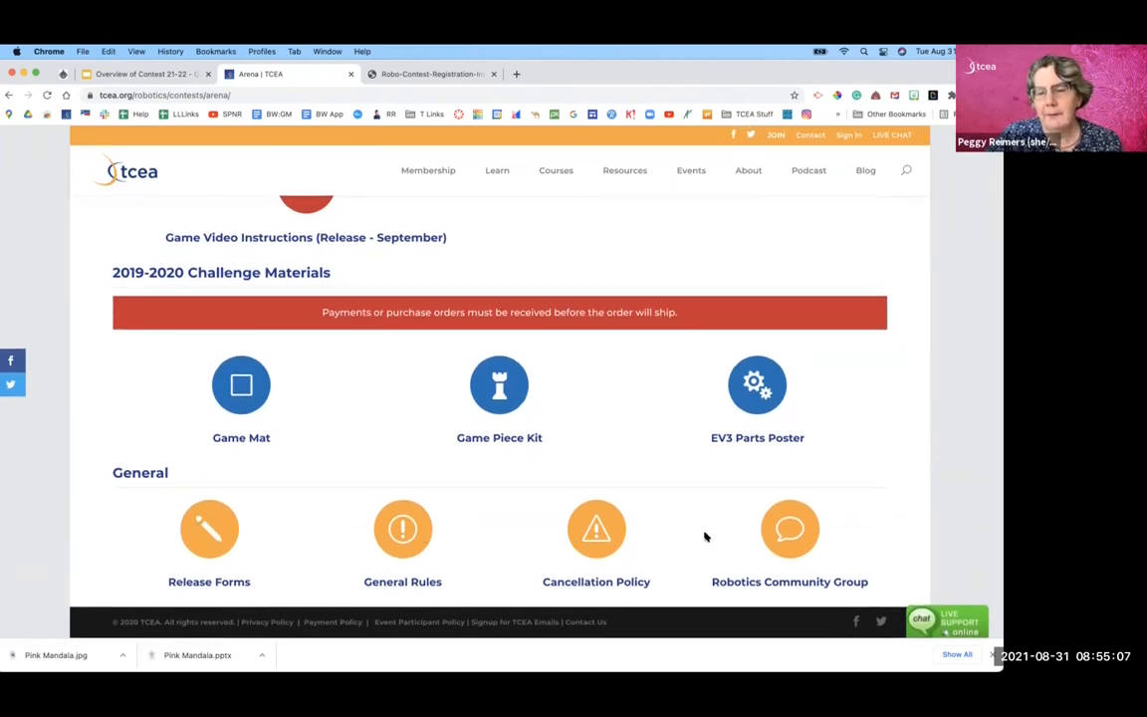
{"action": "mouse_move", "coordinate": [701, 560]}
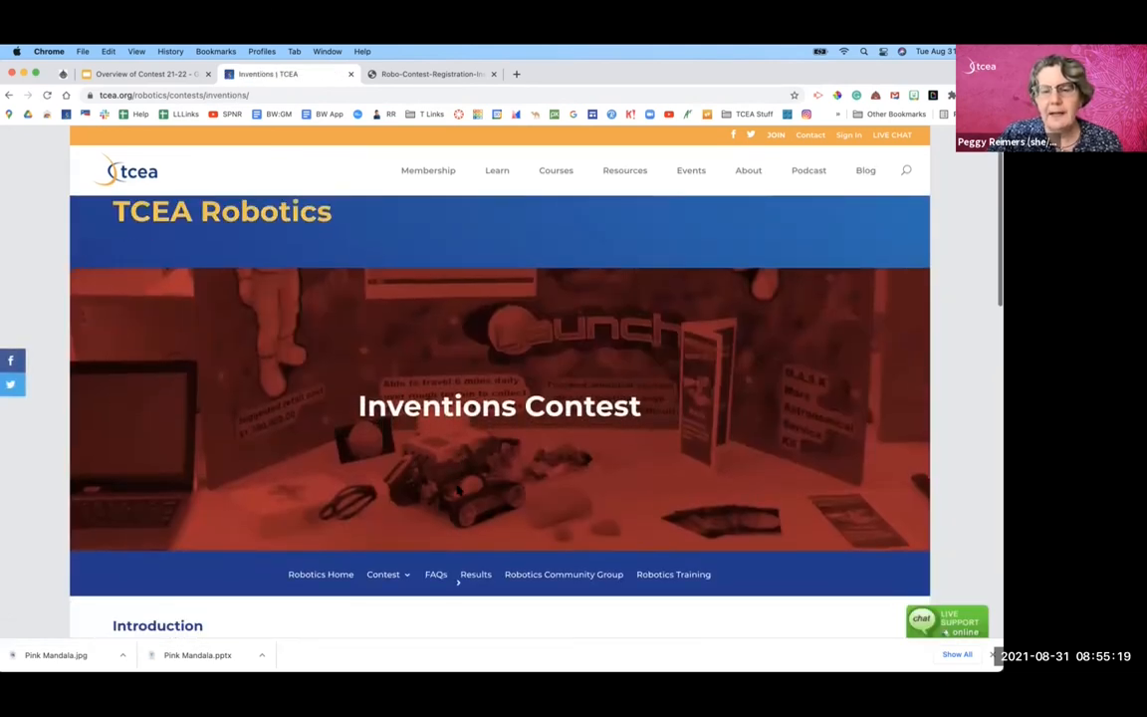
Step: Scroll the Inventions Contest page down to its Inventions Resources and General sections
{"action": "scroll", "scroll_direction": "down", "scroll_amount": 3}
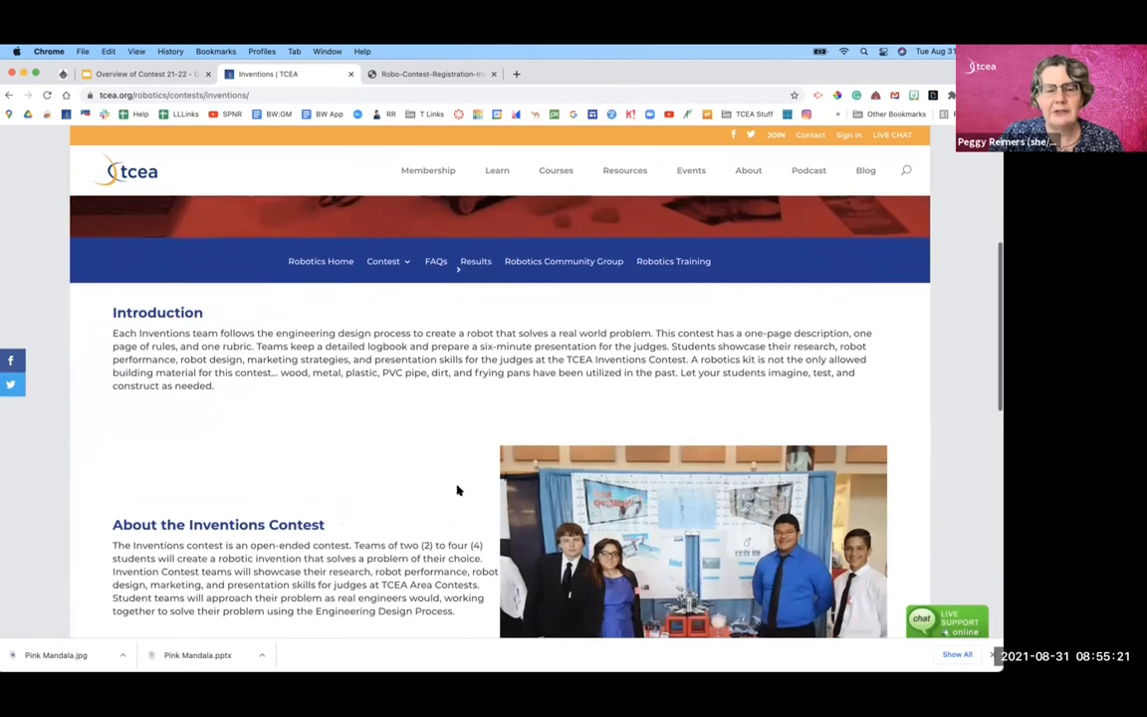
{"action": "scroll", "scroll_direction": "down", "scroll_amount": 3}
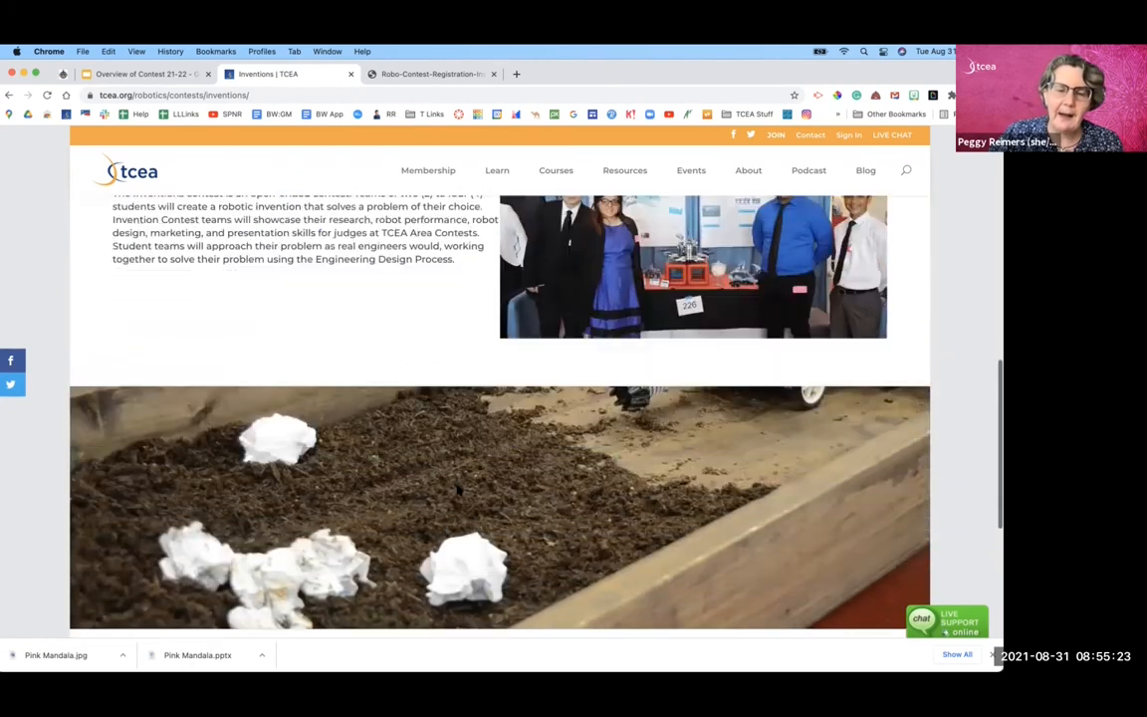
{"action": "scroll", "scroll_direction": "down", "scroll_amount": 3}
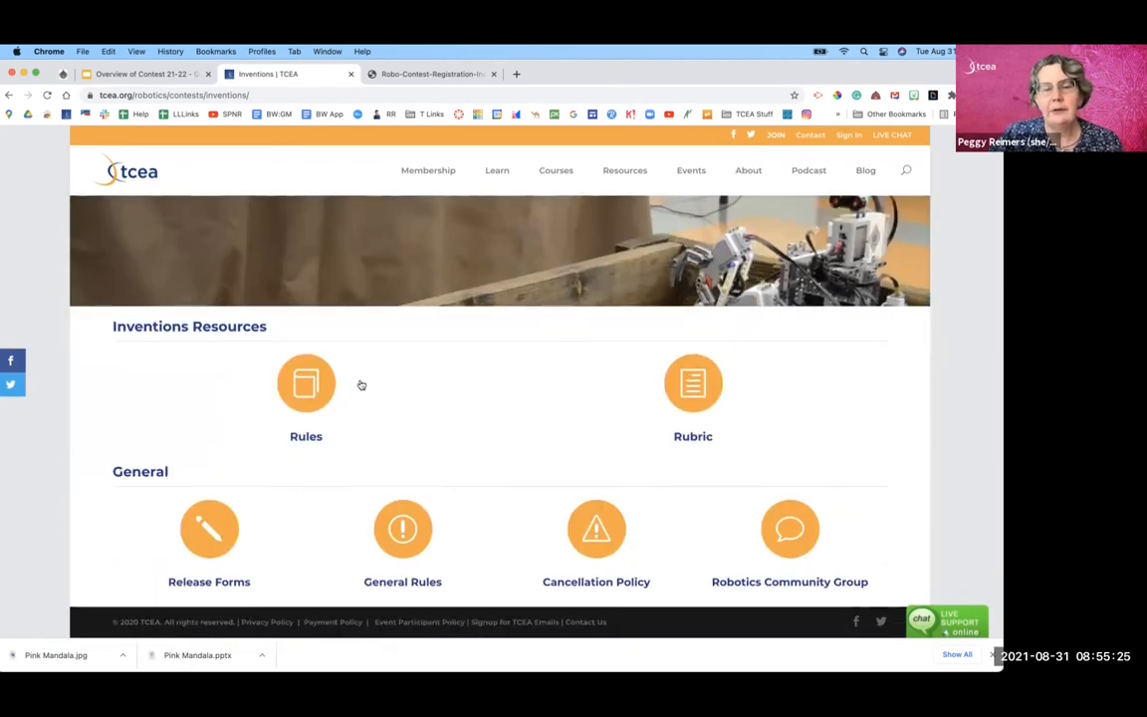
{"action": "mouse_move", "coordinate": [655, 413]}
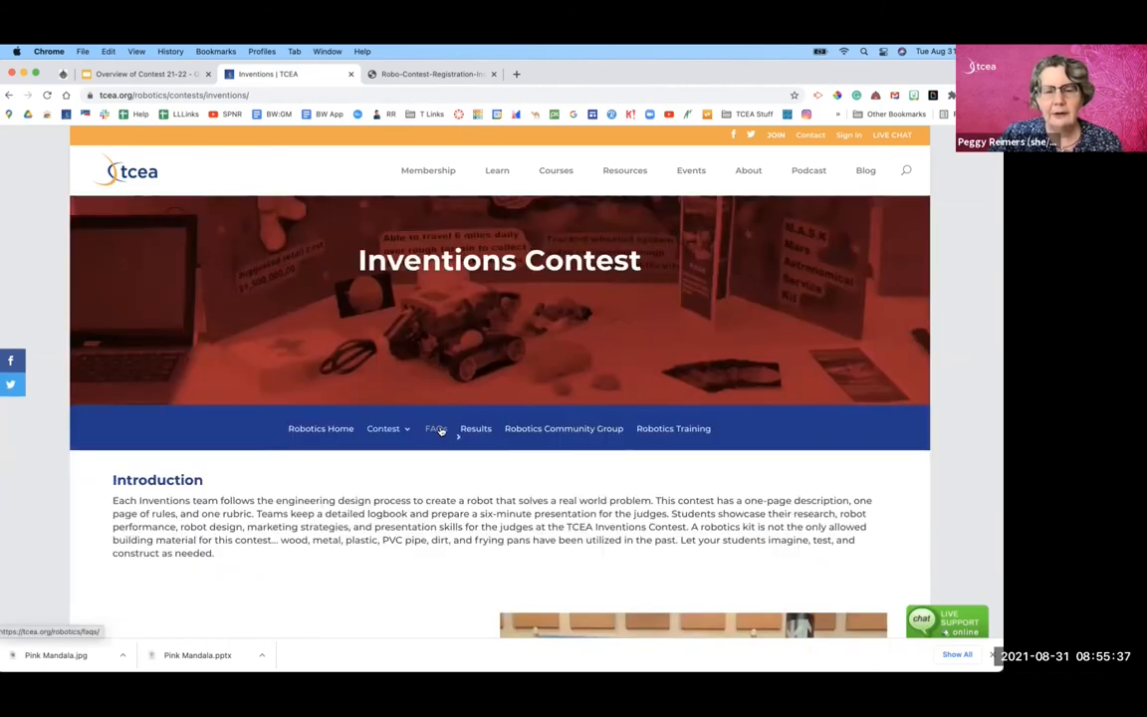
Step: Go to the robotics FAQs and scroll through answers on dates, team limits, equipment and training
{"action": "left_click", "coordinate": [434, 428]}
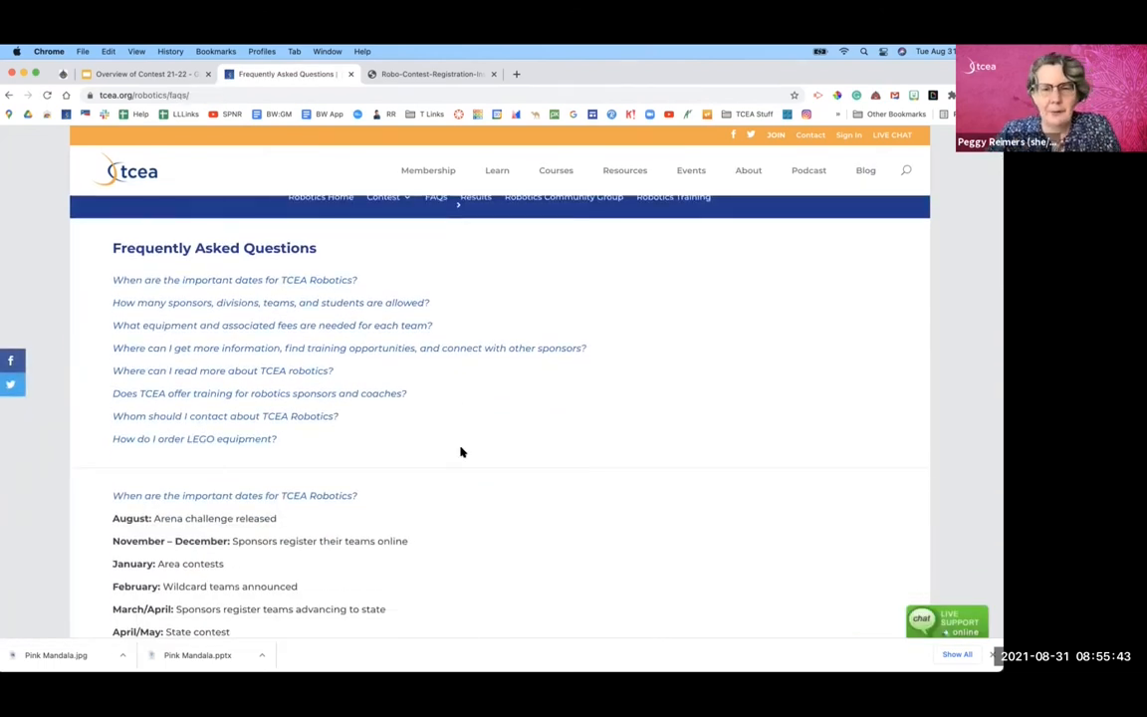
{"action": "mouse_move", "coordinate": [458, 446]}
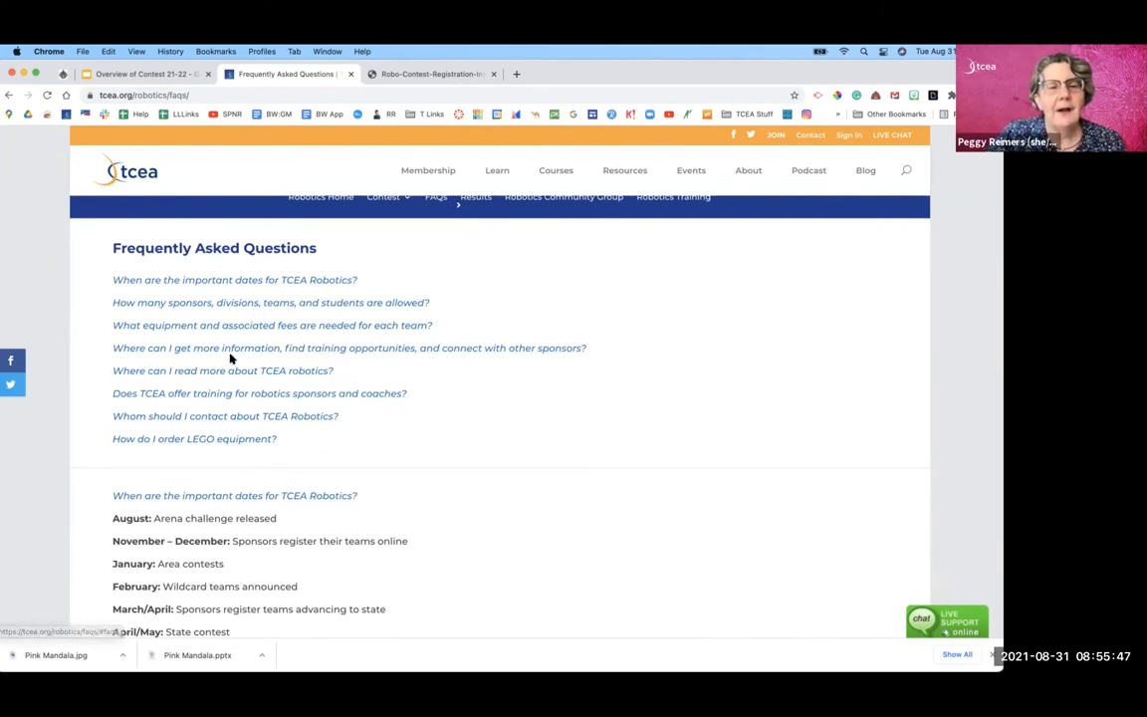
{"action": "scroll", "scroll_direction": "down", "scroll_amount": 3}
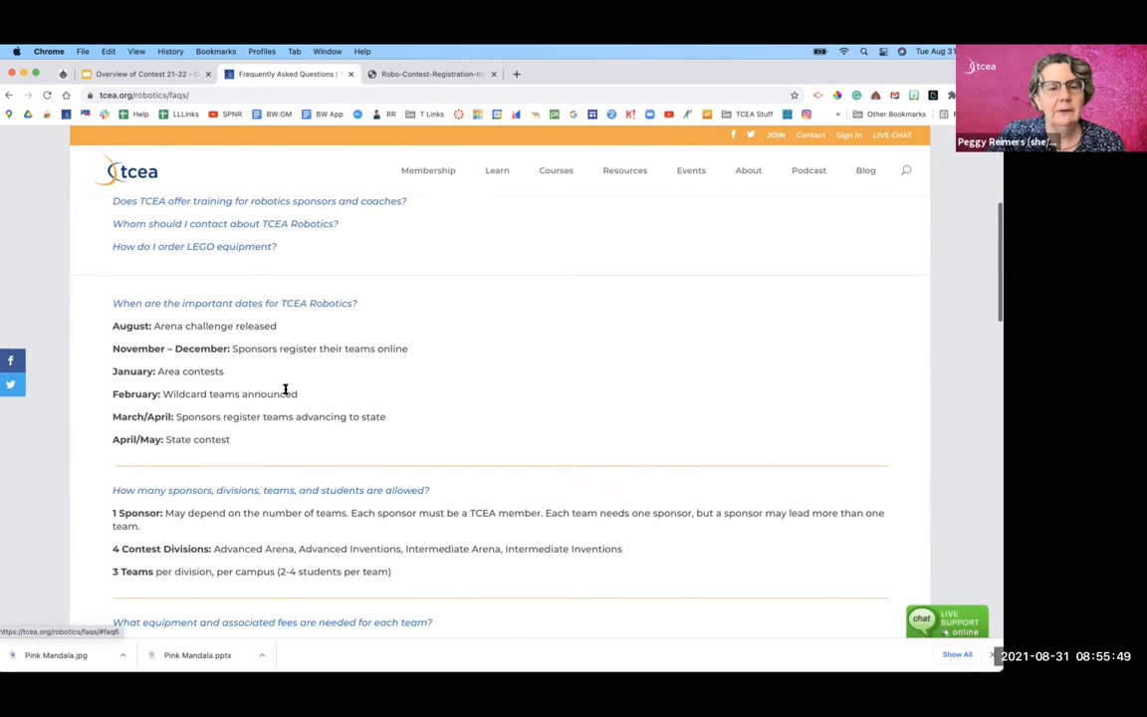
{"action": "scroll", "scroll_direction": "down", "scroll_amount": 3}
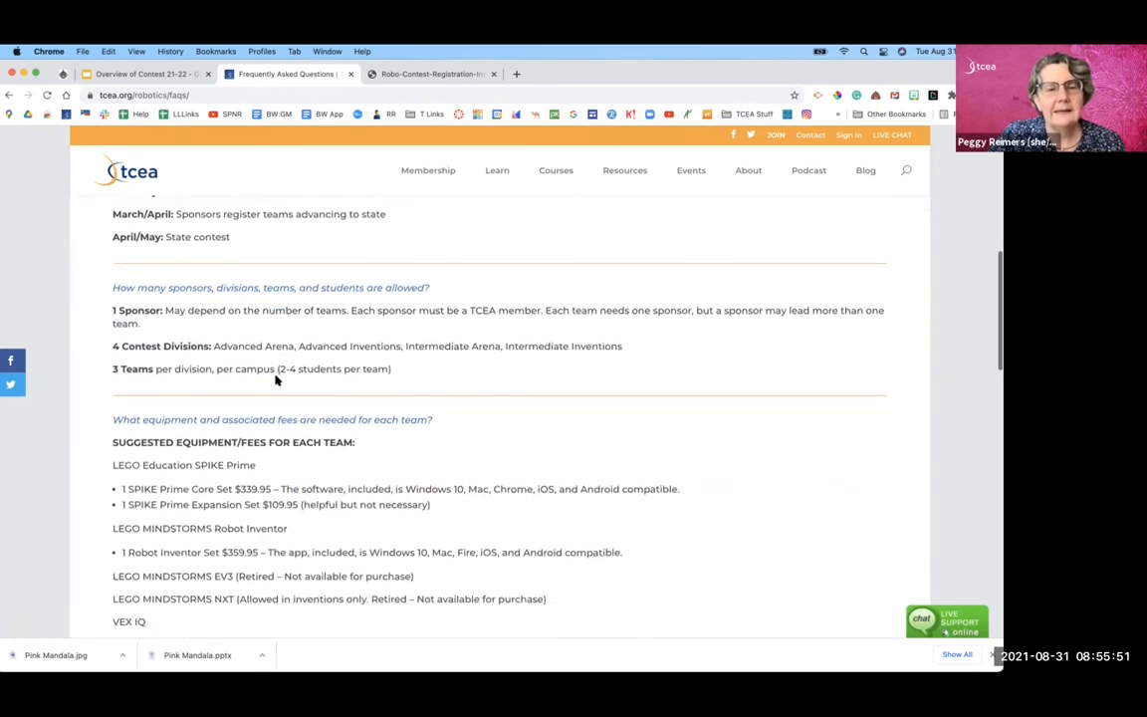
{"action": "scroll", "scroll_direction": "down", "scroll_amount": 3}
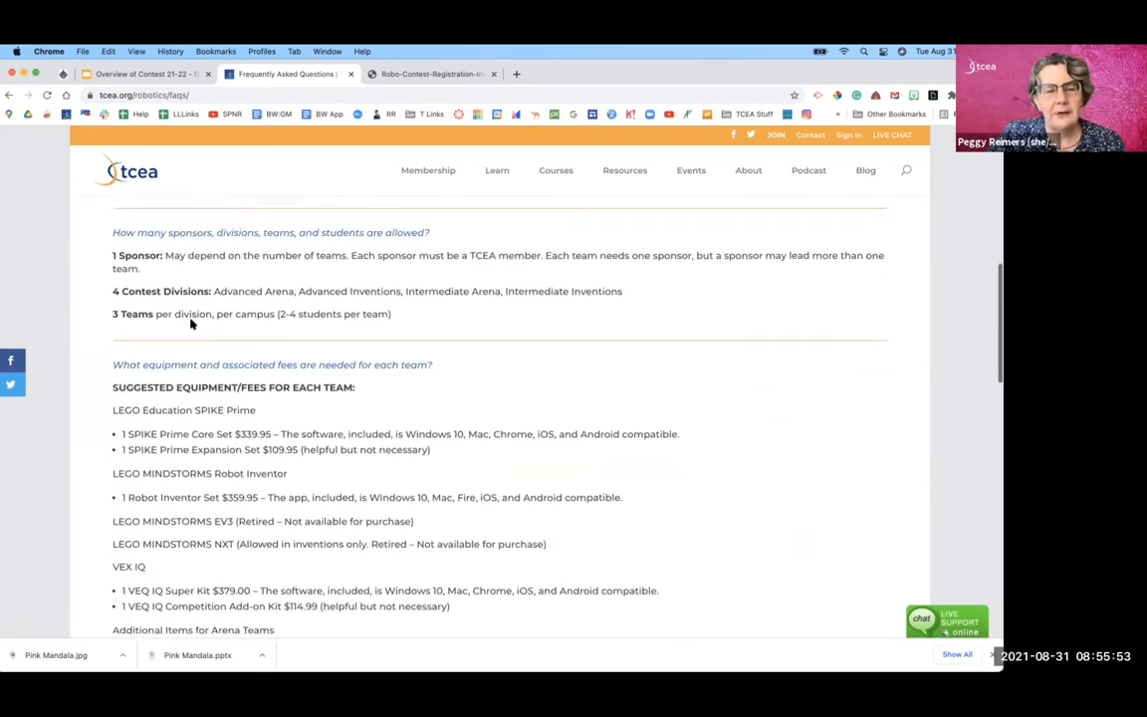
{"action": "scroll", "scroll_direction": "down", "scroll_amount": 3}
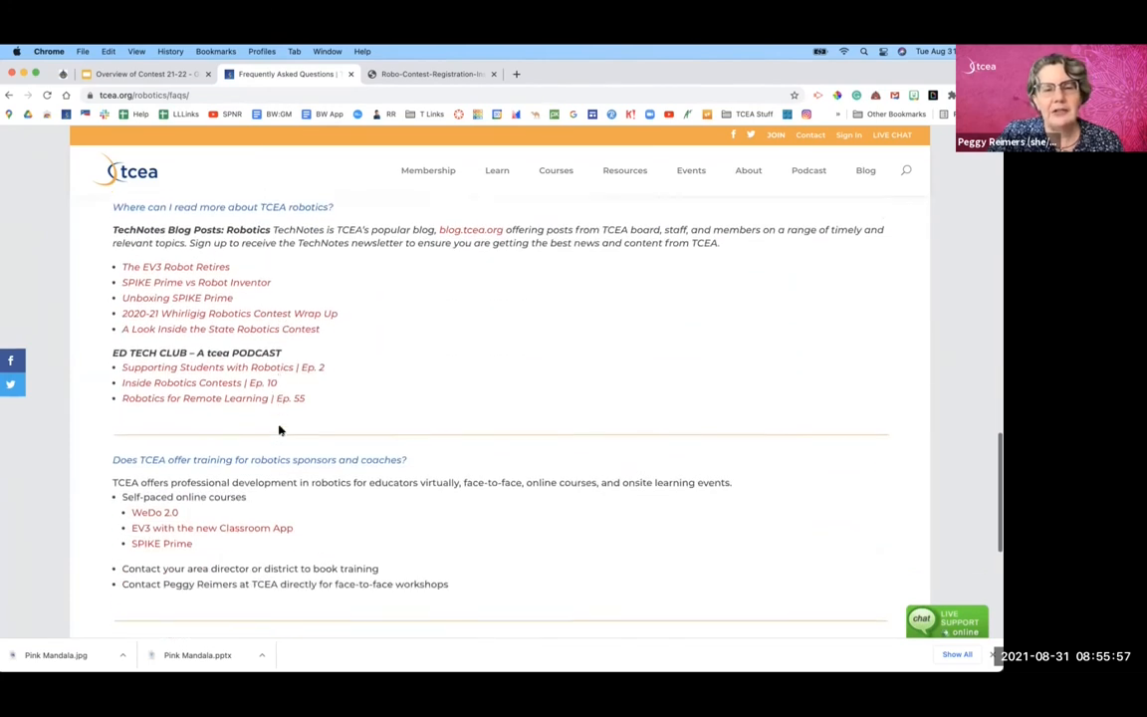
{"action": "scroll", "scroll_direction": "down", "scroll_amount": 3}
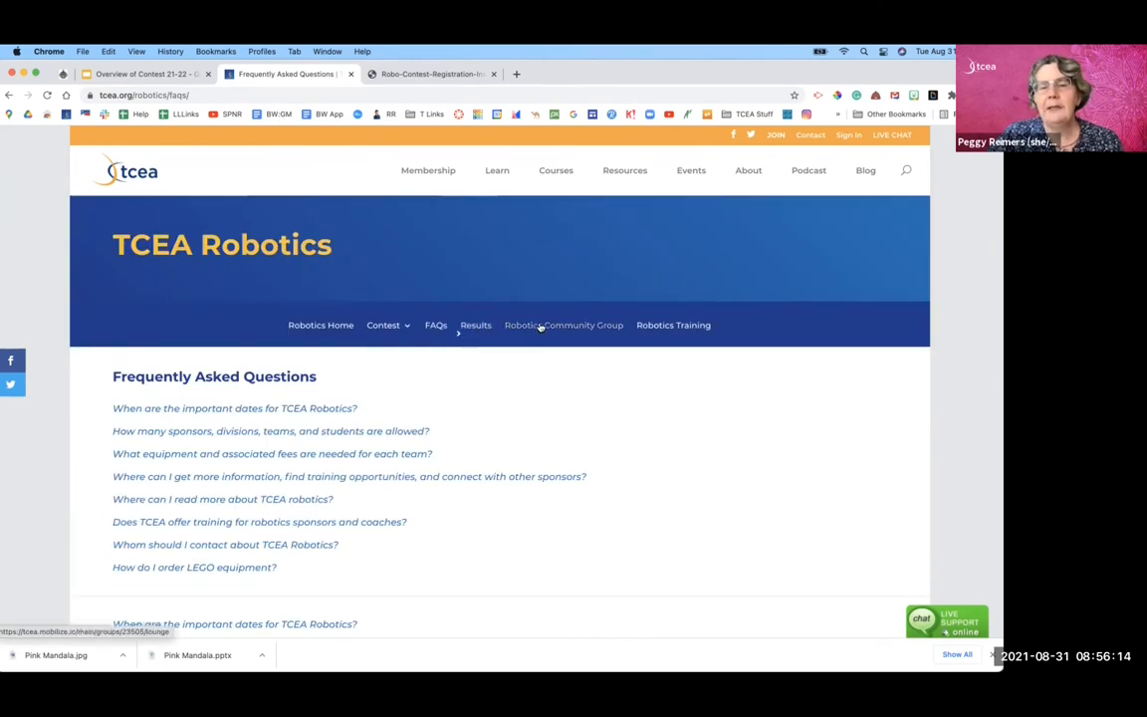
Step: Sign in to the Robotics Community Group on Mobilize and view its posting guidelines discussion feed
{"action": "left_click", "coordinate": [564, 325]}
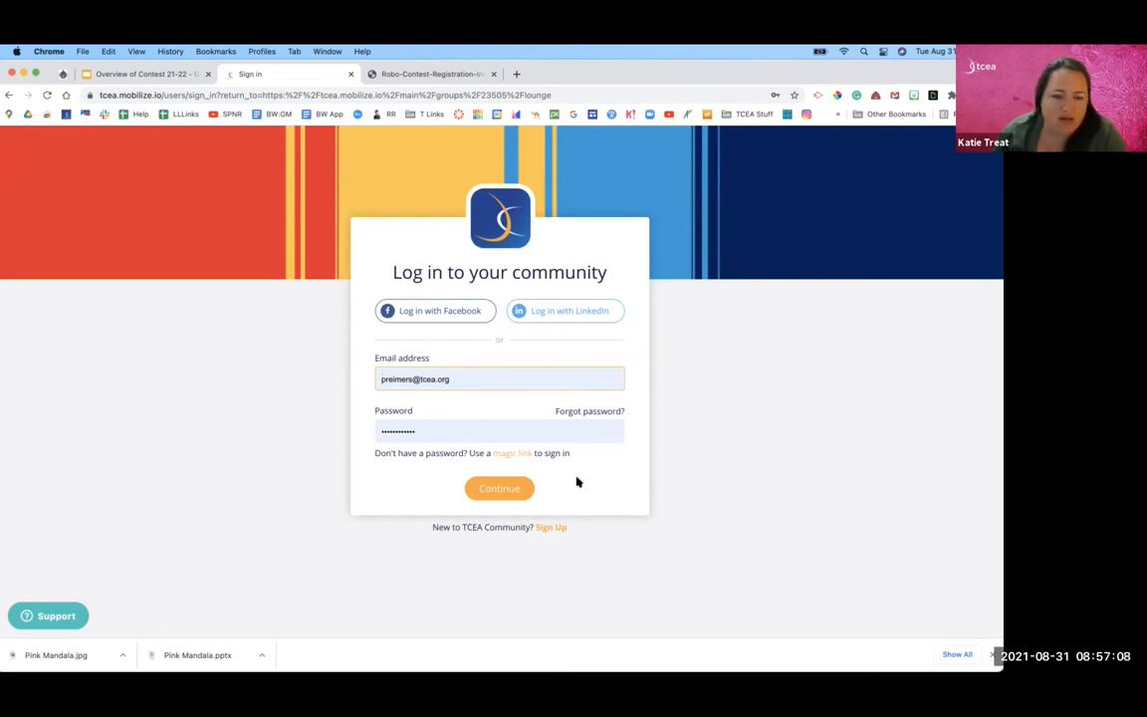
{"action": "left_click", "coordinate": [498, 488]}
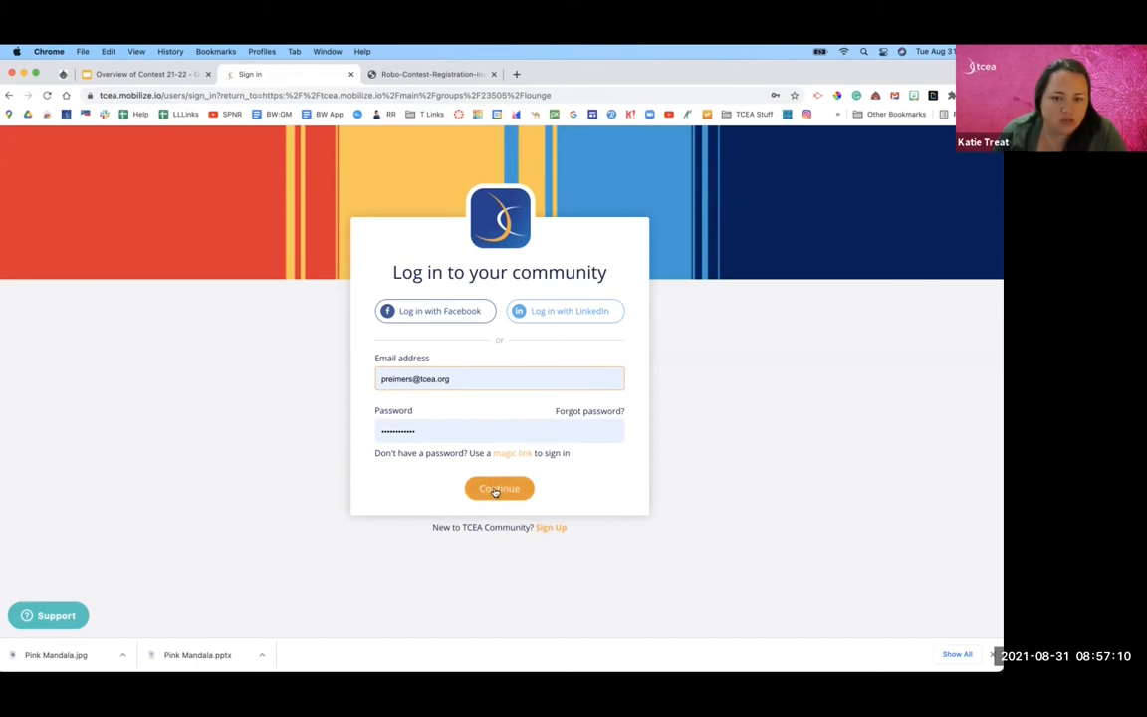
{"action": "left_click", "coordinate": [498, 488]}
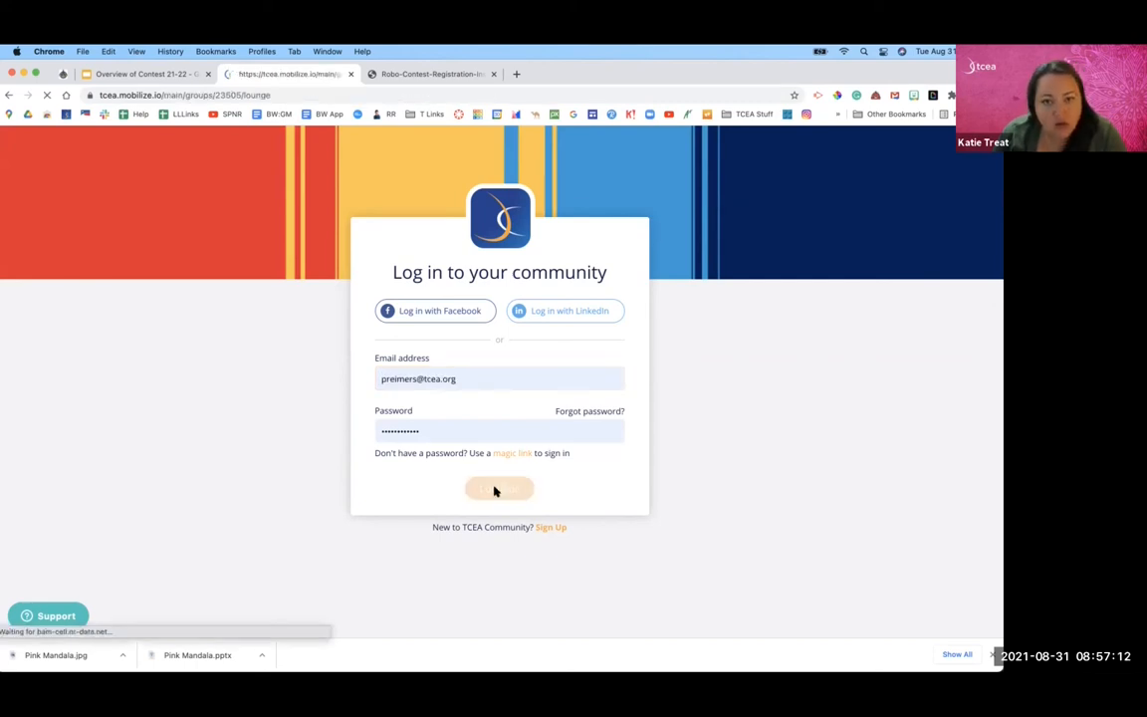
{"action": "left_click", "coordinate": [498, 487]}
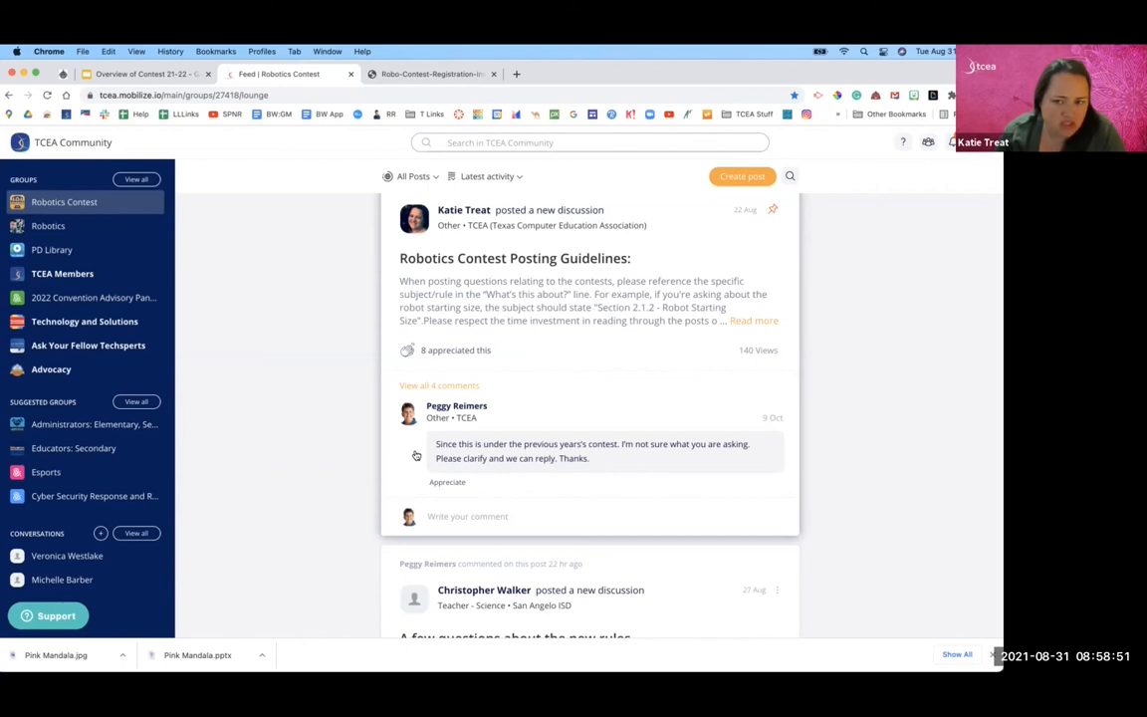
{"action": "scroll", "scroll_direction": "down", "scroll_amount": 3}
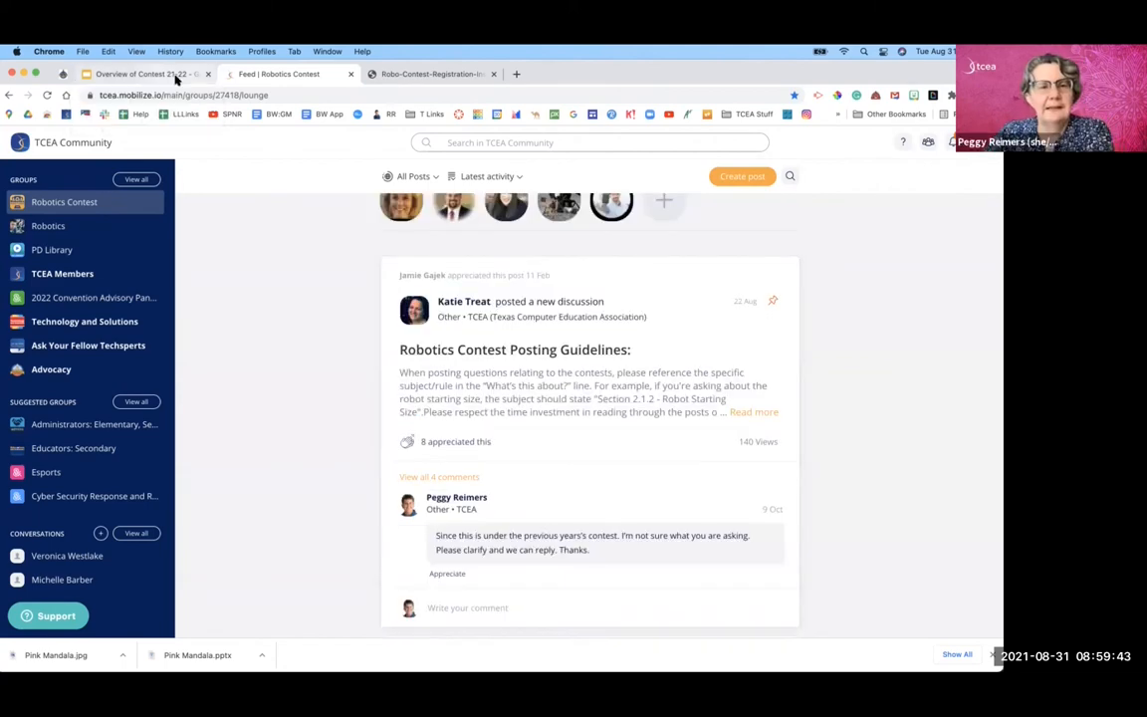
Step: Return to the TCEA site and view Upcoming Robotics Trainings listing the 2021-2022 State Robotics Contest
{"action": "left_click", "coordinate": [516, 74]}
{"action": "type", "text": "tcea.org"}
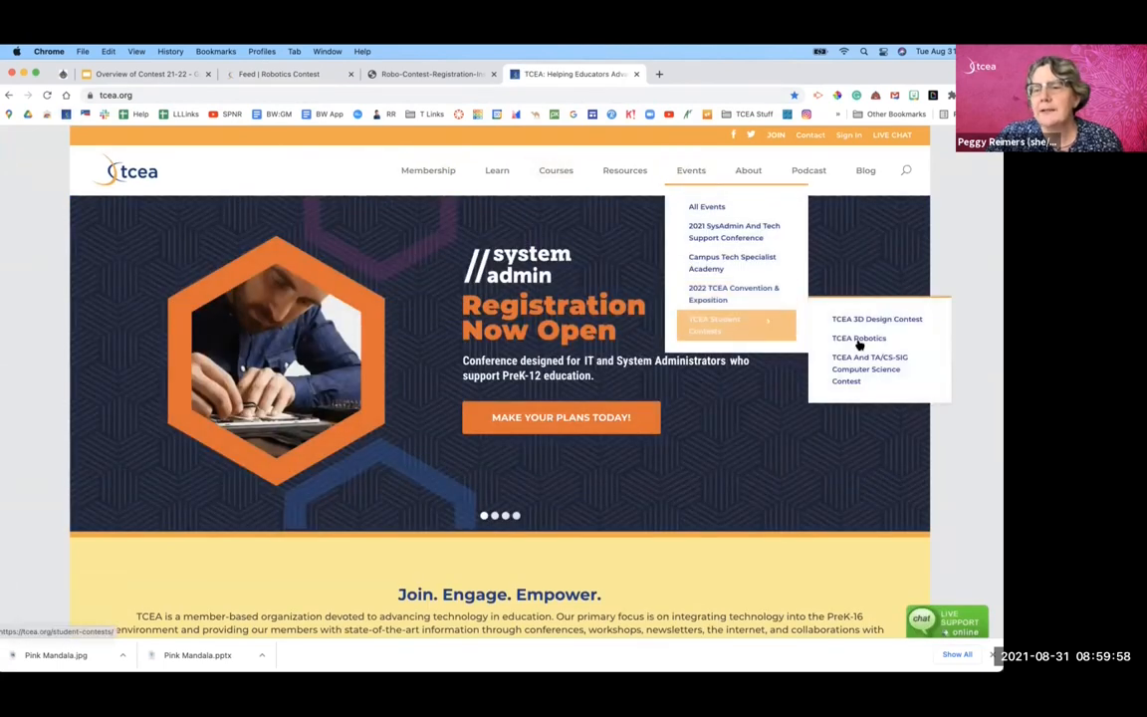
{"action": "left_click", "coordinate": [859, 339]}
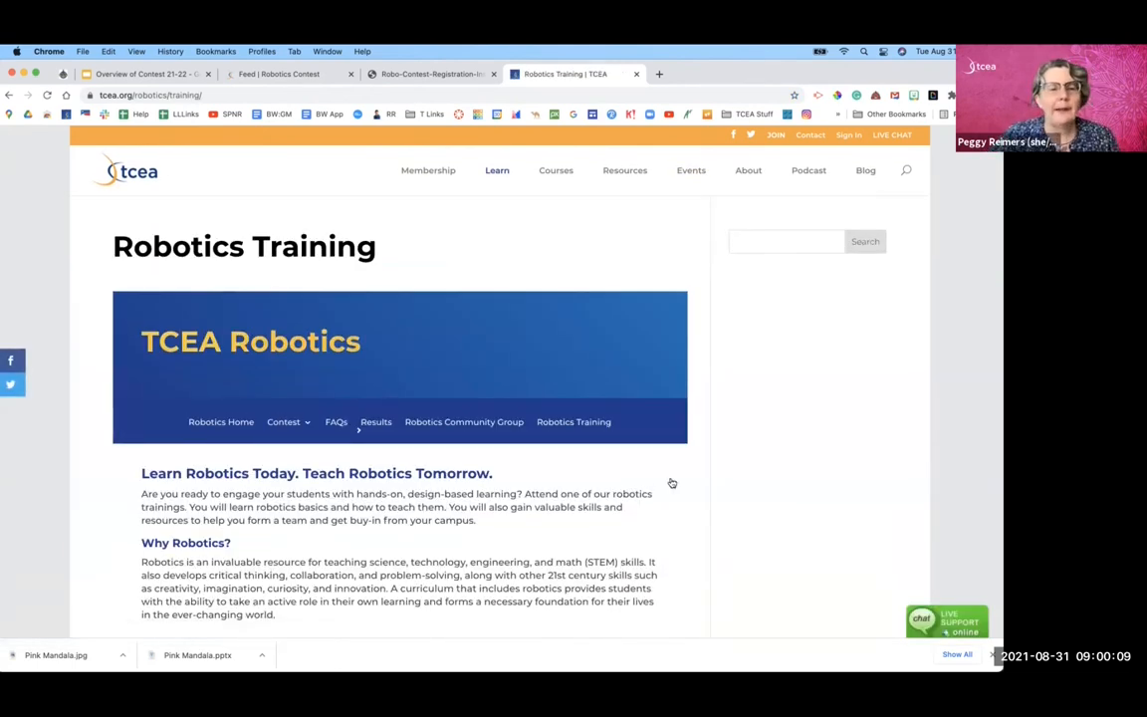
{"action": "scroll", "scroll_direction": "down", "scroll_amount": 3}
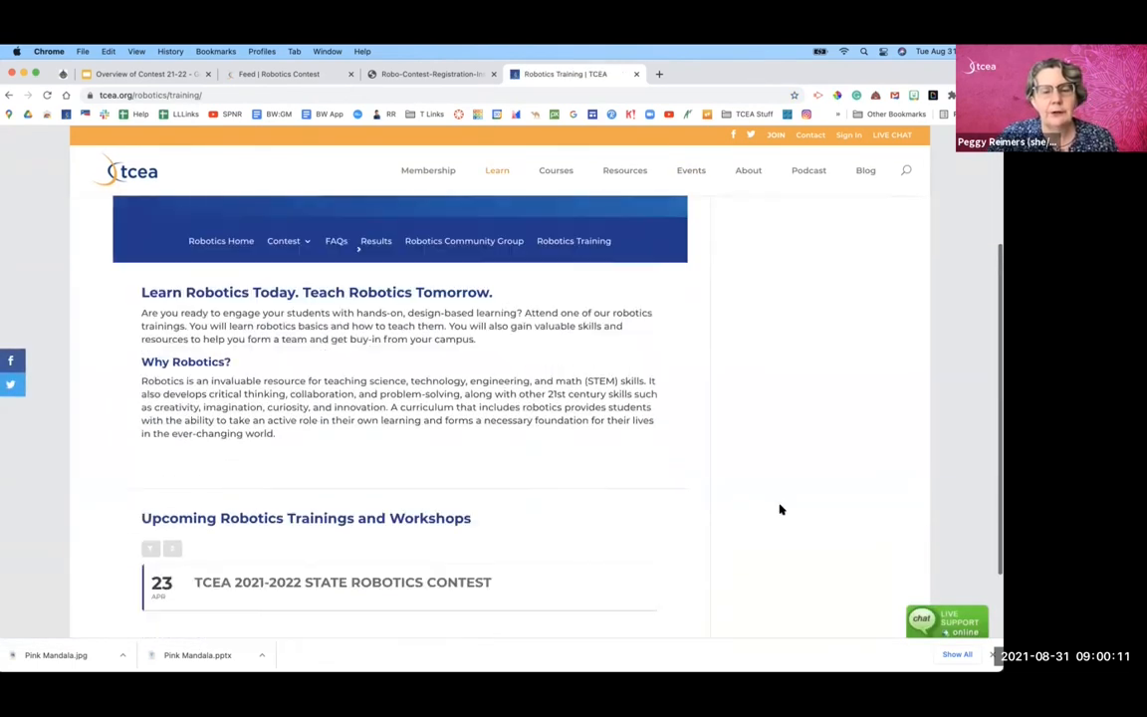
{"action": "scroll", "scroll_direction": "down", "scroll_amount": 3}
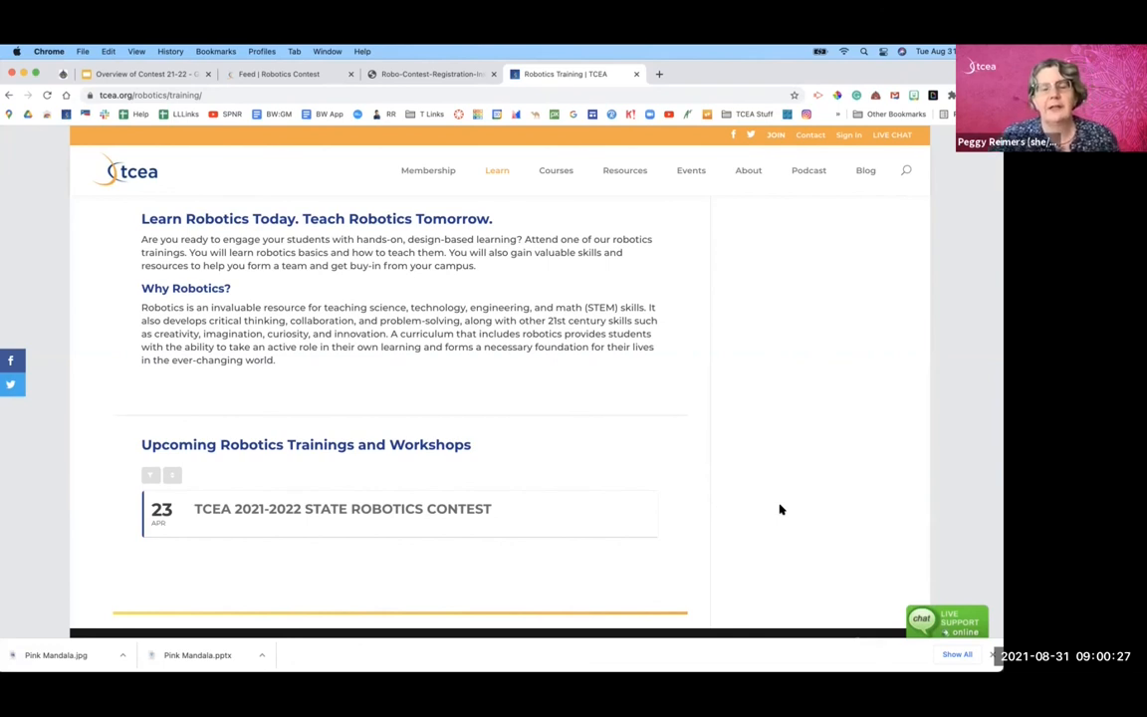
{"action": "mouse_move", "coordinate": [426, 537]}
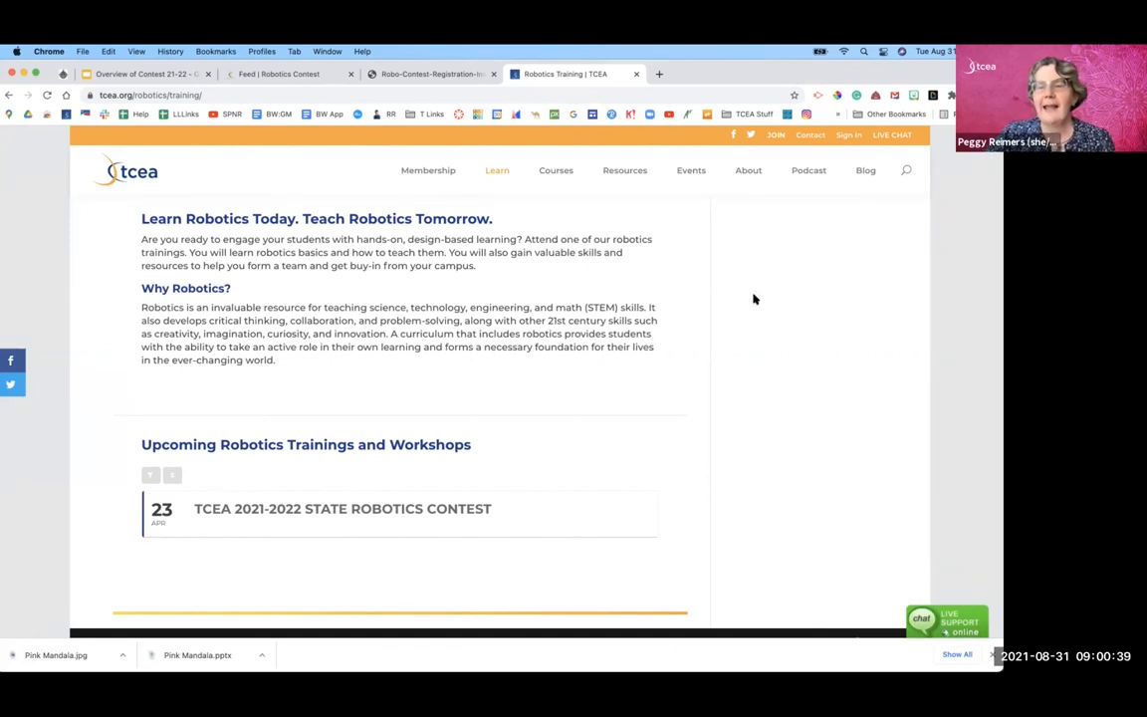
{"action": "scroll", "scroll_direction": "up", "scroll_amount": 3}
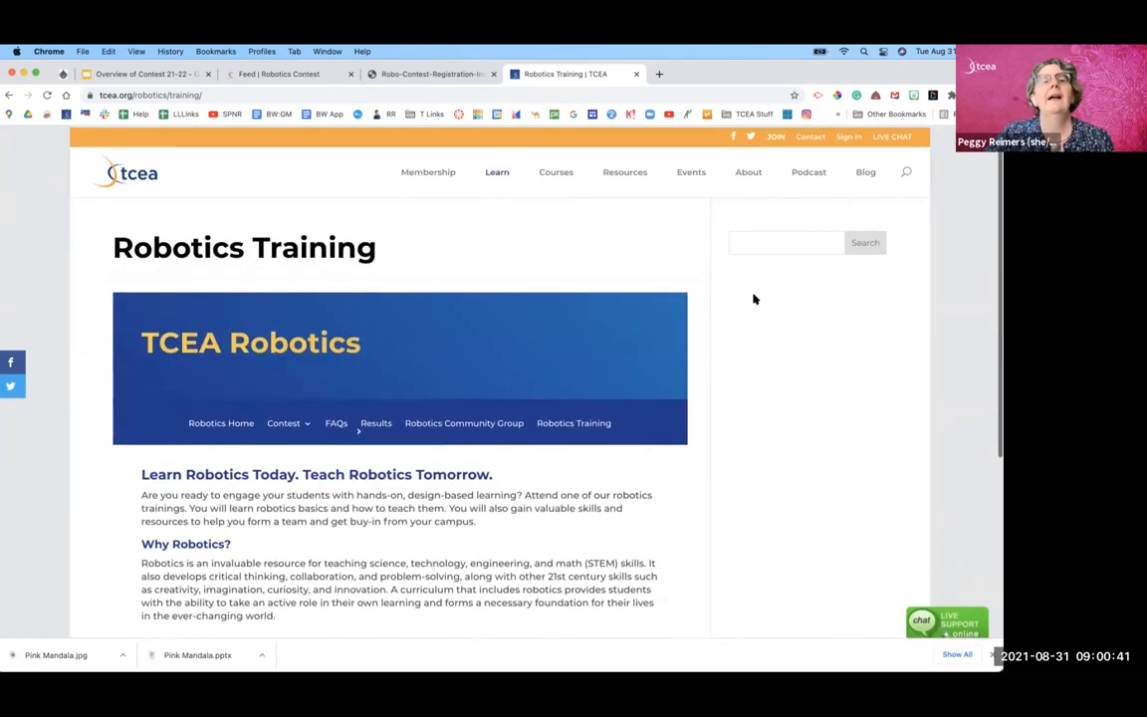